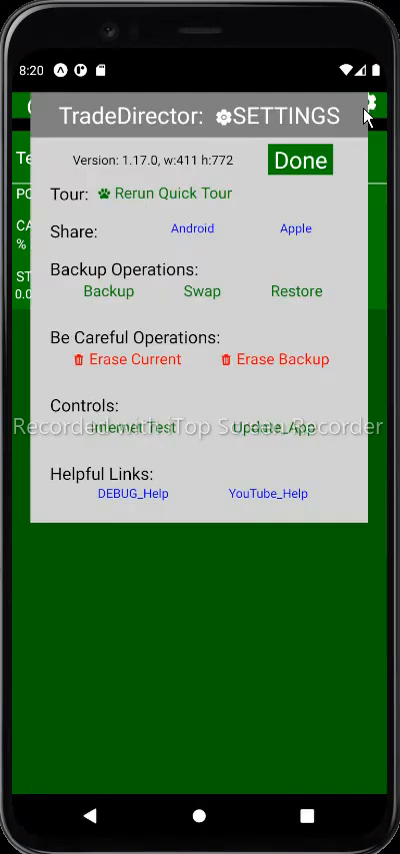
pyautogui.moveTo(158, 370)
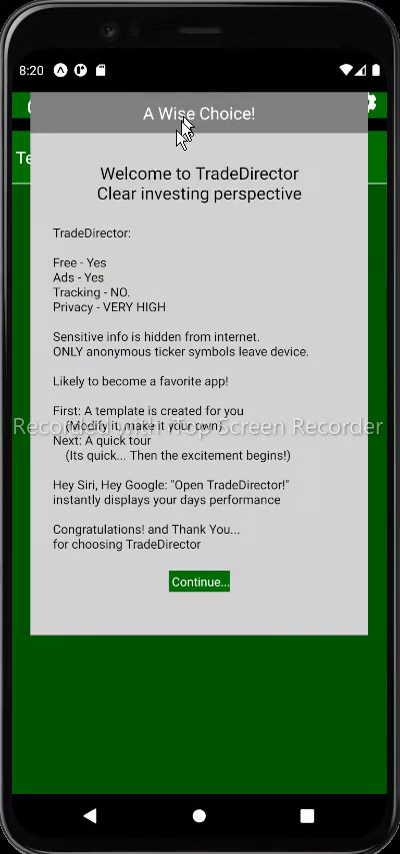
# Continue past the welcome message into the quick tour.
pyautogui.click(196, 580)
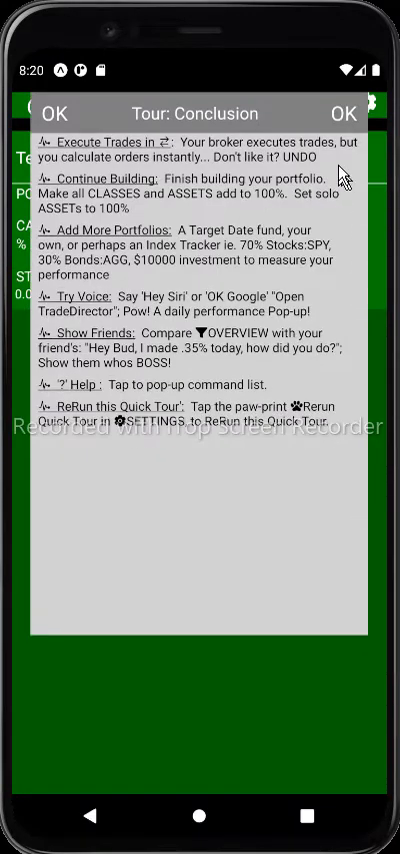
pyautogui.moveTo(290, 250)
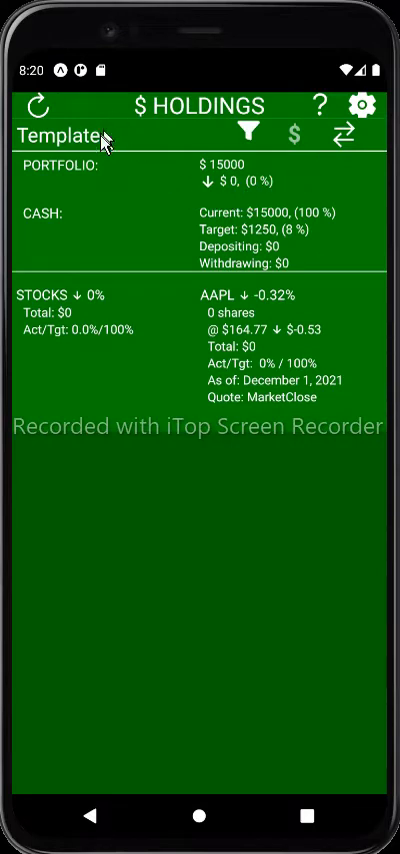
# Retitle the Template portfolio as Dad's with a smiley emoji.
pyautogui.click(60, 134)
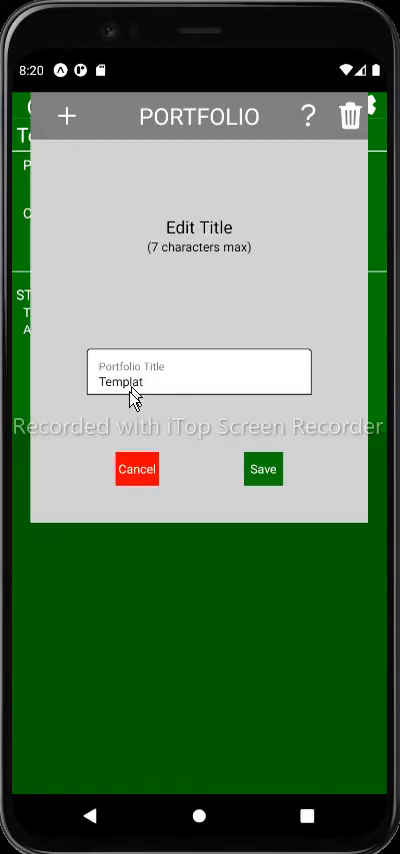
pyautogui.doubleClick(124, 384)
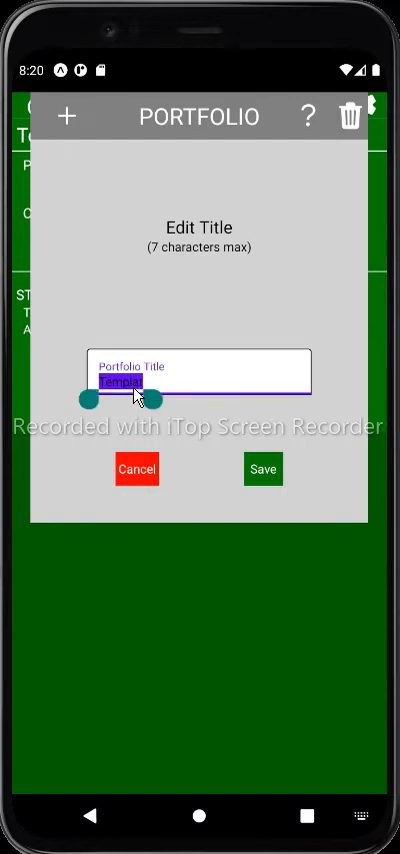
pyautogui.write("Dad's")
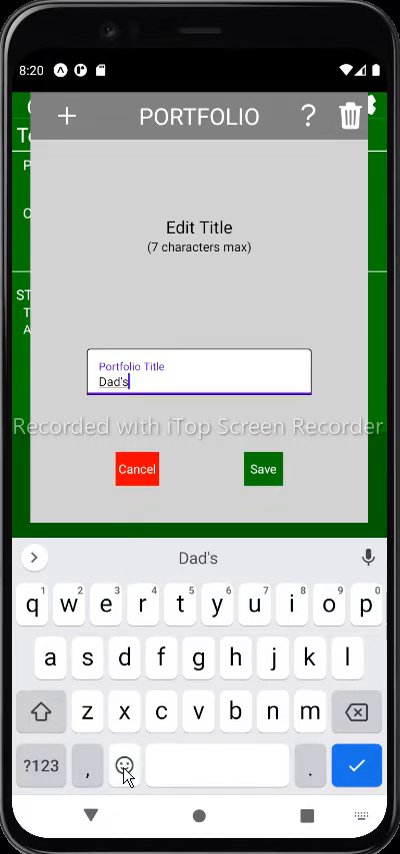
pyautogui.click(124, 766)
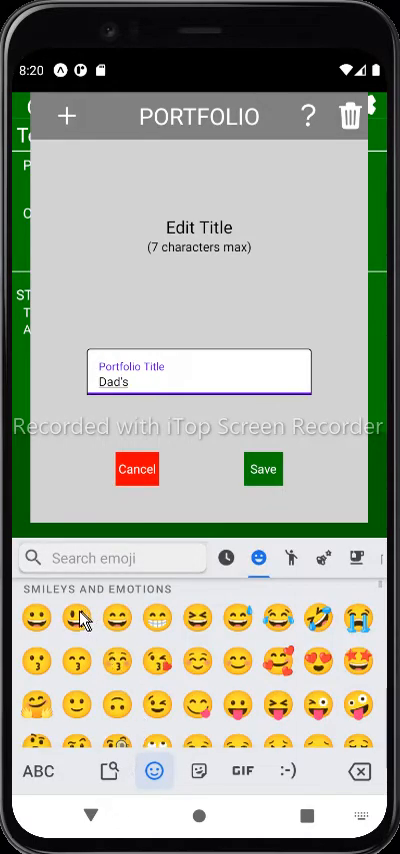
pyautogui.click(264, 468)
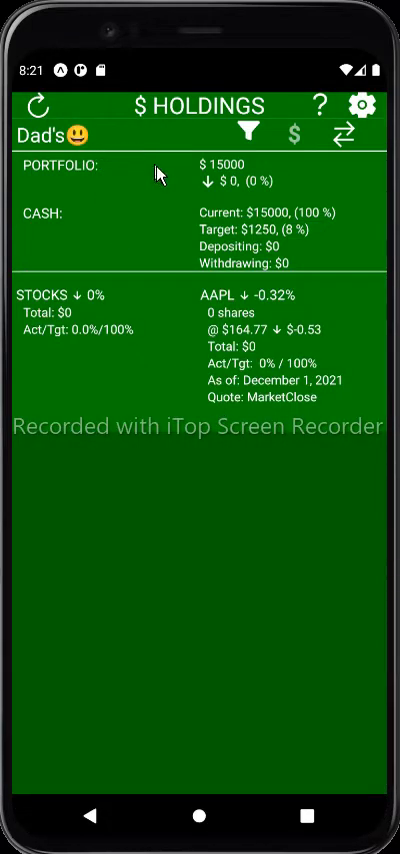
pyautogui.moveTo(236, 176)
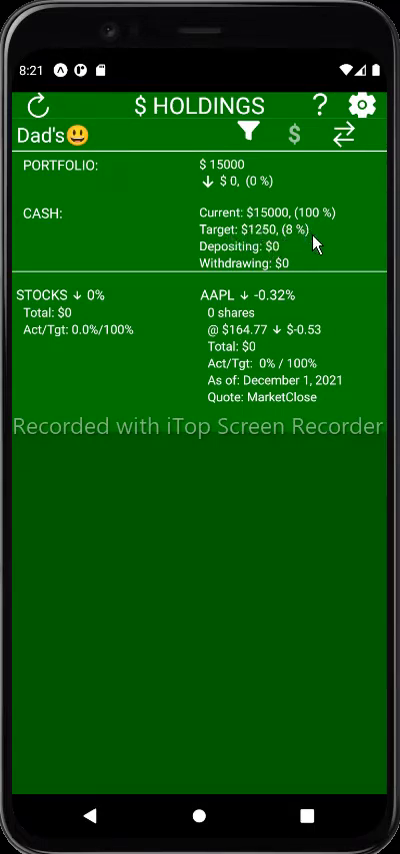
pyautogui.moveTo(298, 240)
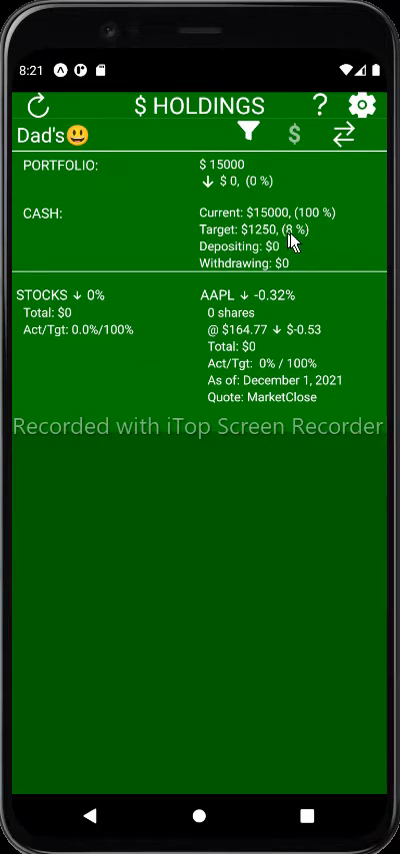
pyautogui.moveTo(318, 242)
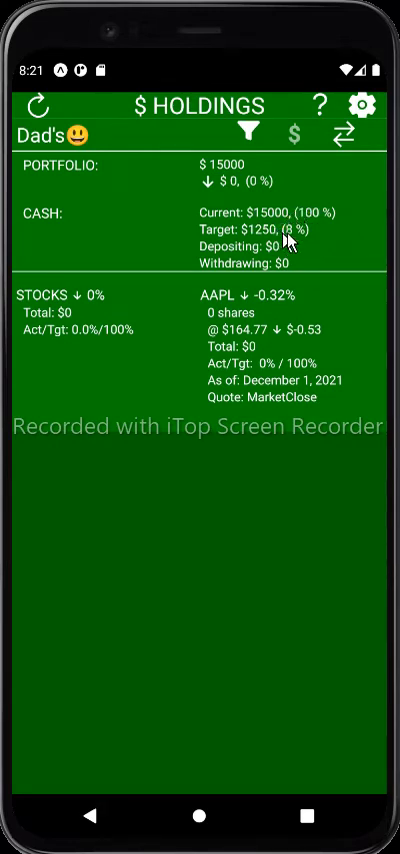
pyautogui.moveTo(258, 296)
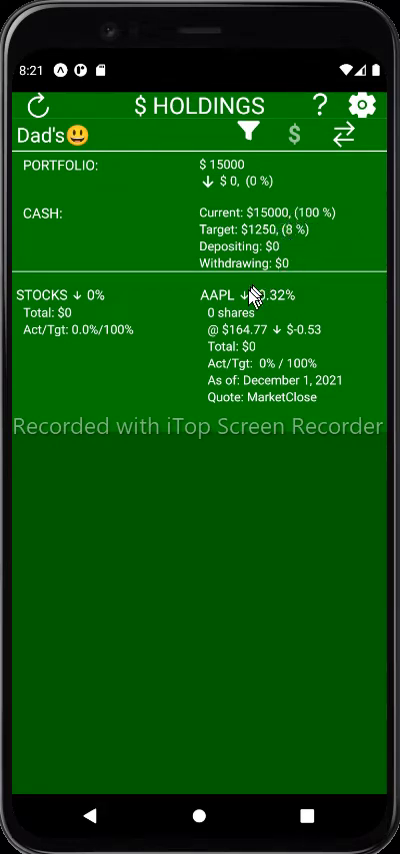
pyautogui.moveTo(232, 304)
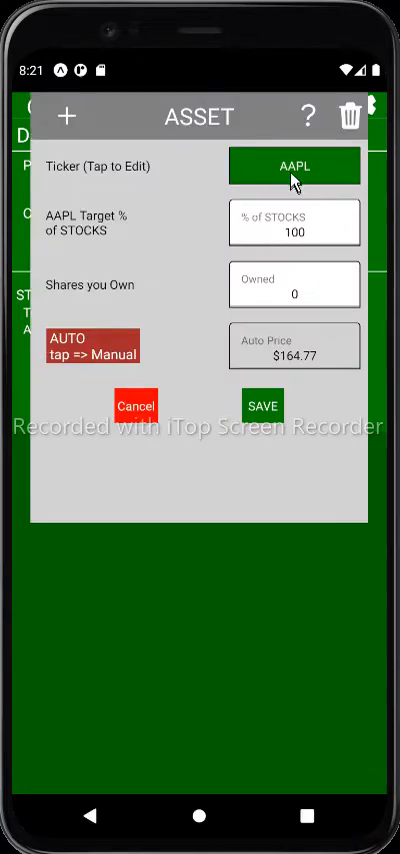
# Change the stock asset's ticker from AAPL to F (Ford Motor Co.) and save it.
pyautogui.click(292, 166)
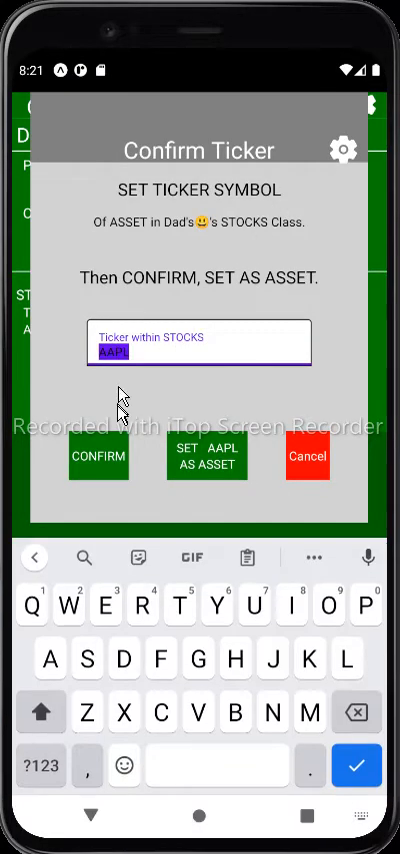
pyautogui.click(164, 658)
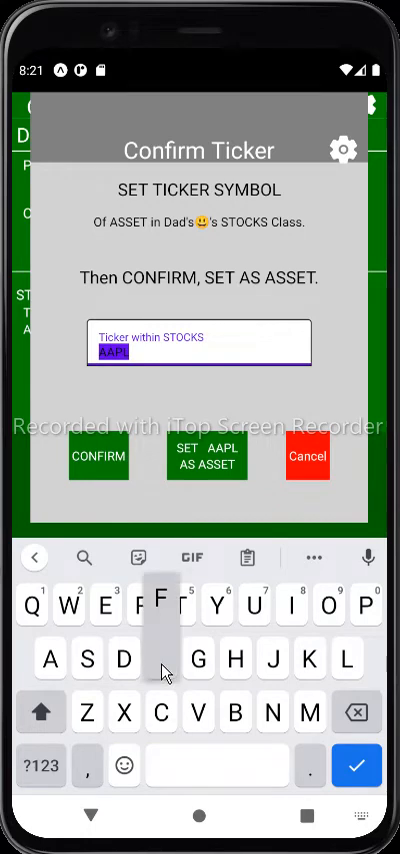
pyautogui.write('F')
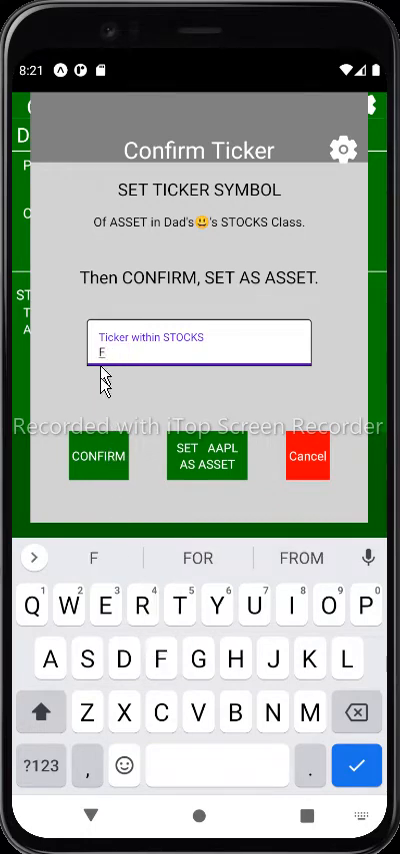
pyautogui.click(100, 458)
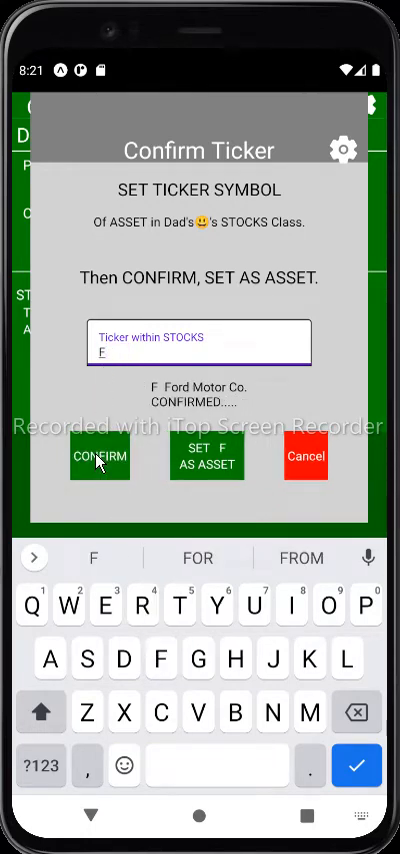
pyautogui.moveTo(204, 466)
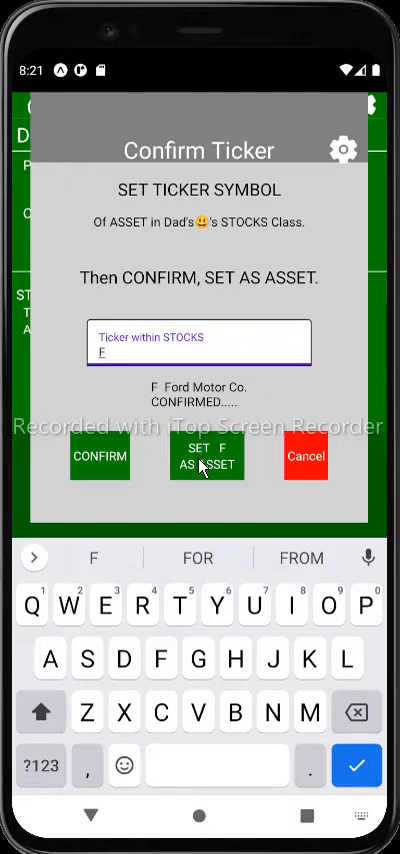
pyautogui.click(206, 456)
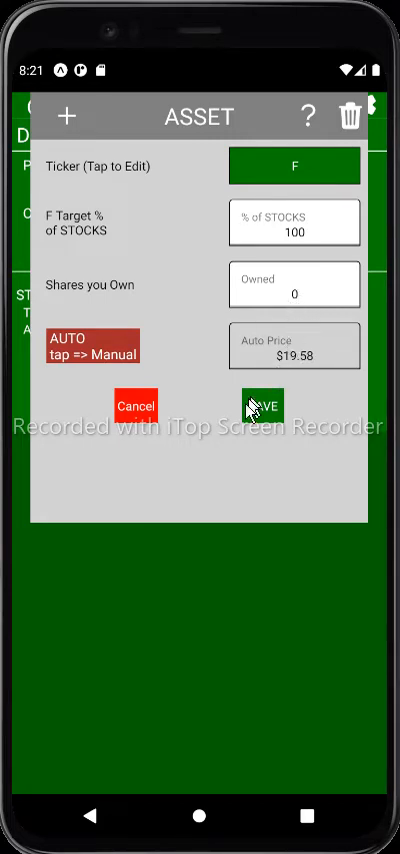
pyautogui.click(260, 406)
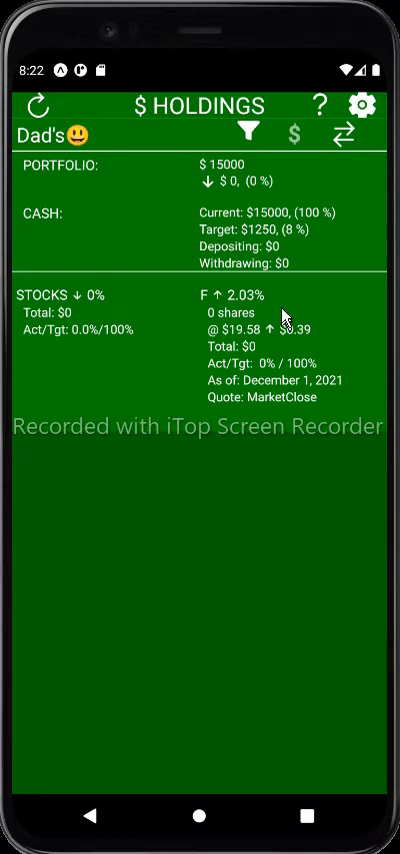
pyautogui.moveTo(284, 270)
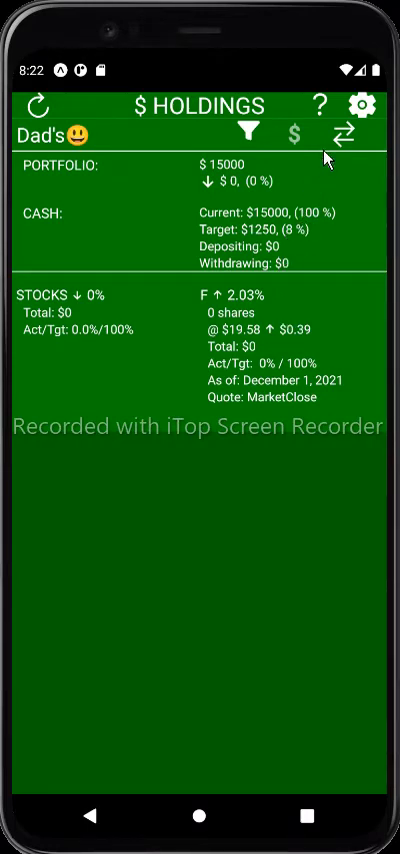
pyautogui.moveTo(264, 296)
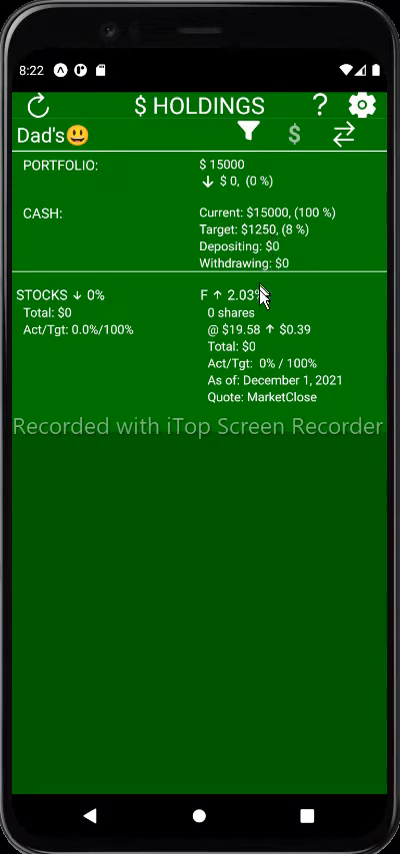
# In Trade Execution, adjust the F buy to 702 shares and execute it at $19.58.
pyautogui.click(348, 134)
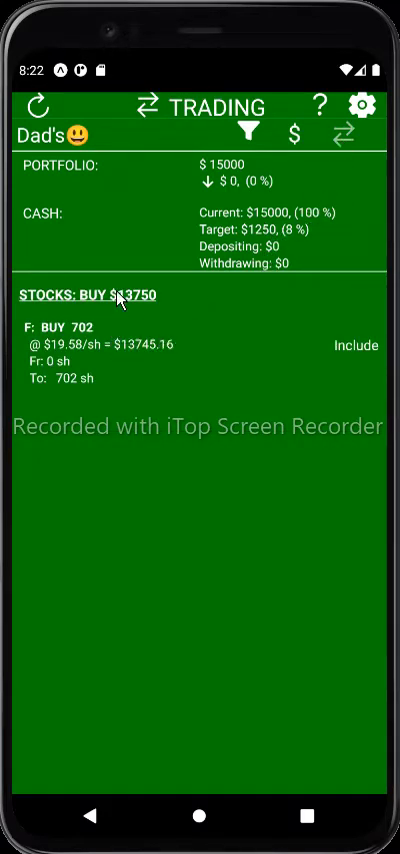
pyautogui.moveTo(170, 292)
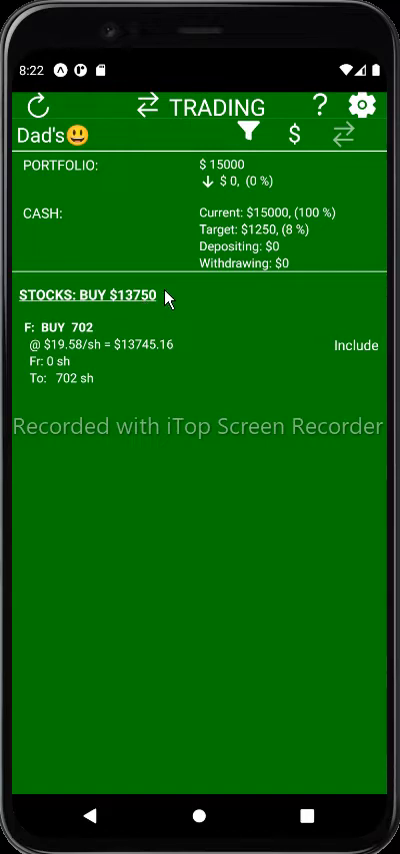
pyautogui.moveTo(64, 364)
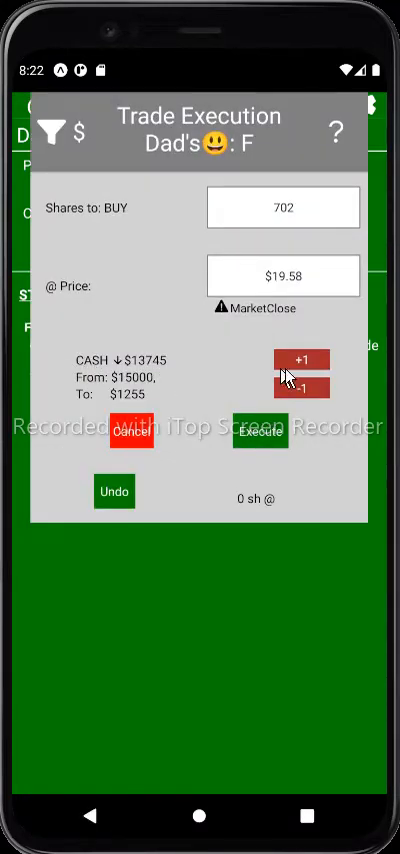
pyautogui.click(300, 378)
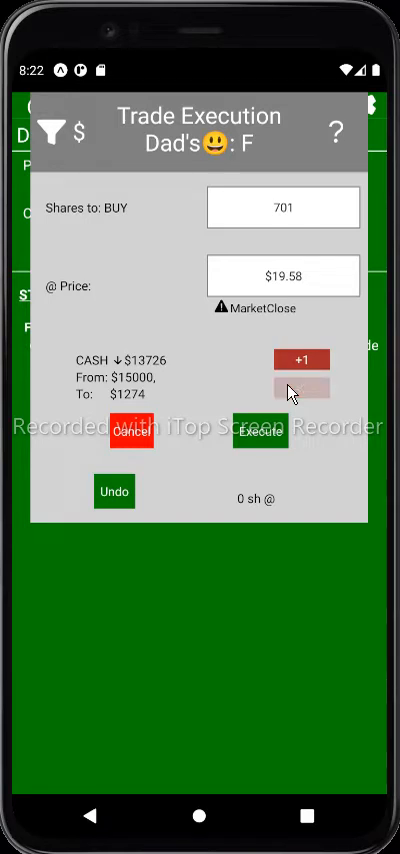
pyautogui.click(296, 388)
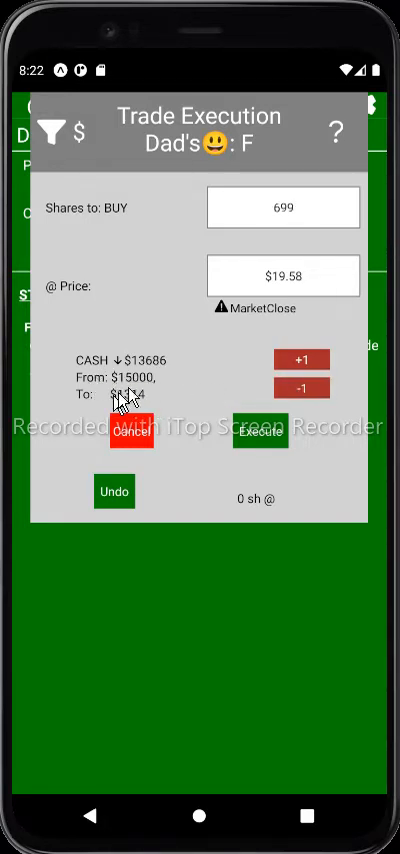
pyautogui.click(310, 358)
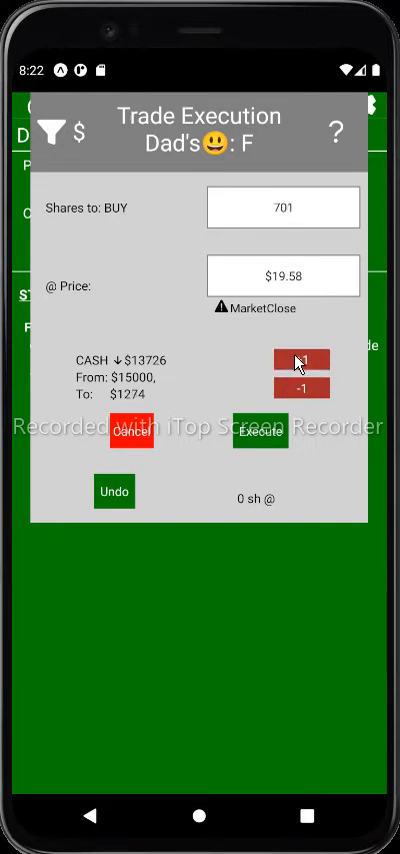
pyautogui.click(302, 360)
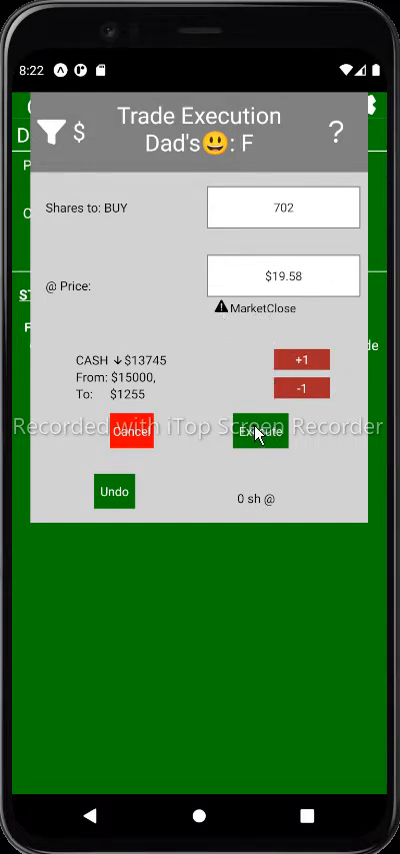
pyautogui.click(256, 436)
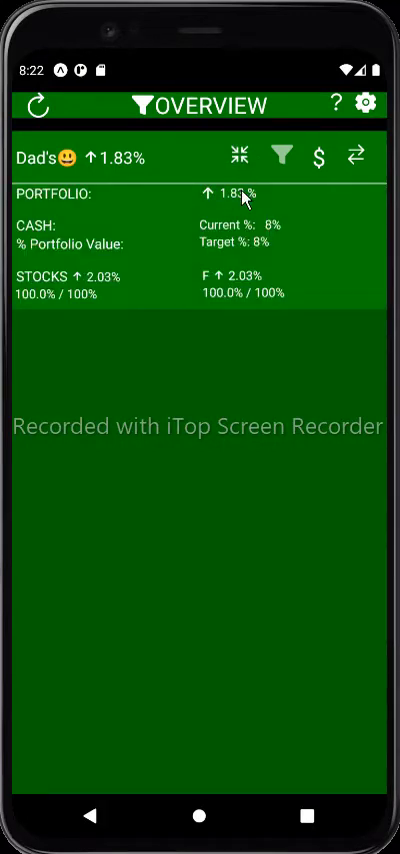
pyautogui.moveTo(248, 288)
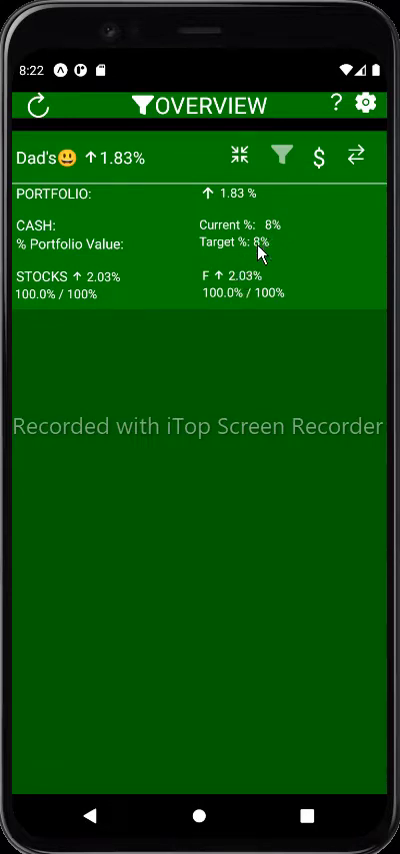
pyautogui.moveTo(204, 300)
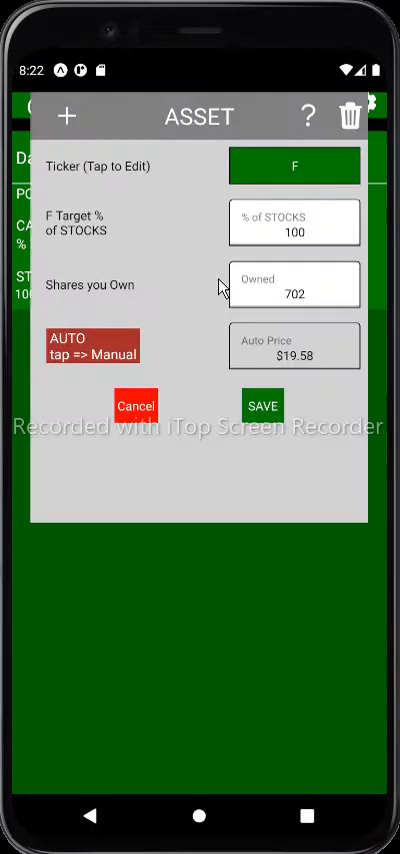
# Add a second stocks asset below F and set its ticker to FB.
pyautogui.click(66, 116)
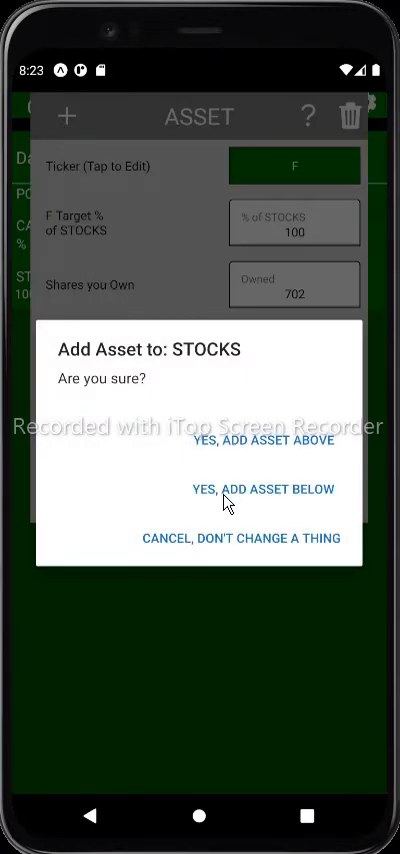
pyautogui.click(260, 488)
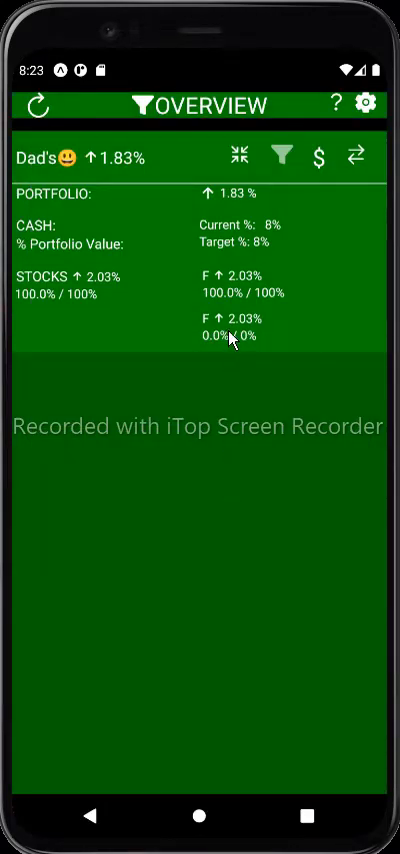
pyautogui.click(236, 336)
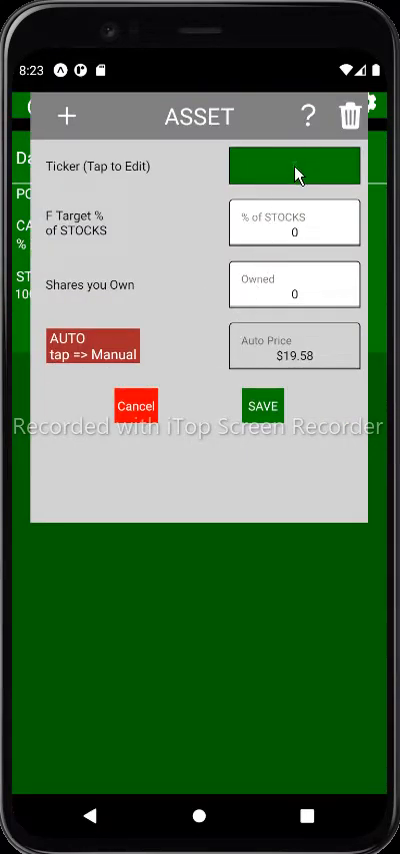
pyautogui.click(292, 164)
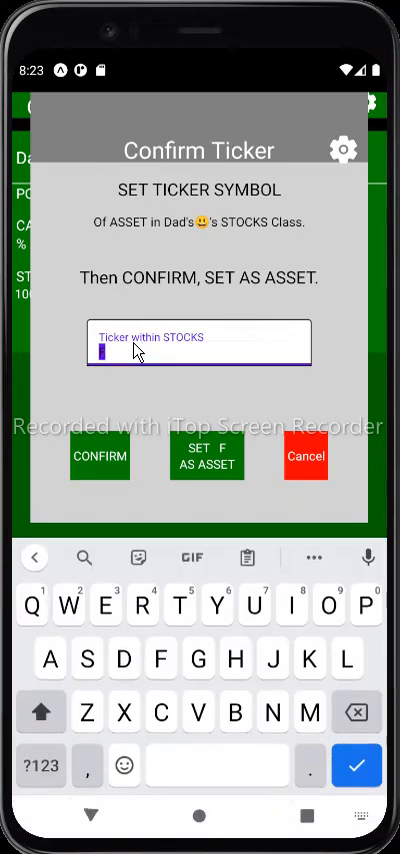
pyautogui.moveTo(150, 610)
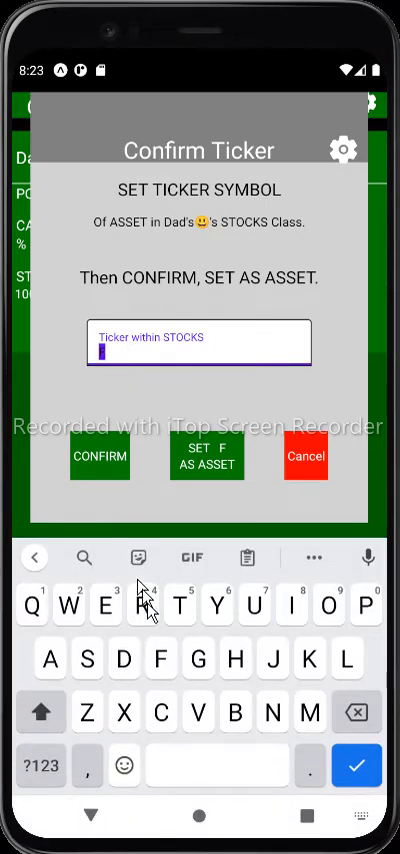
pyautogui.write('F')
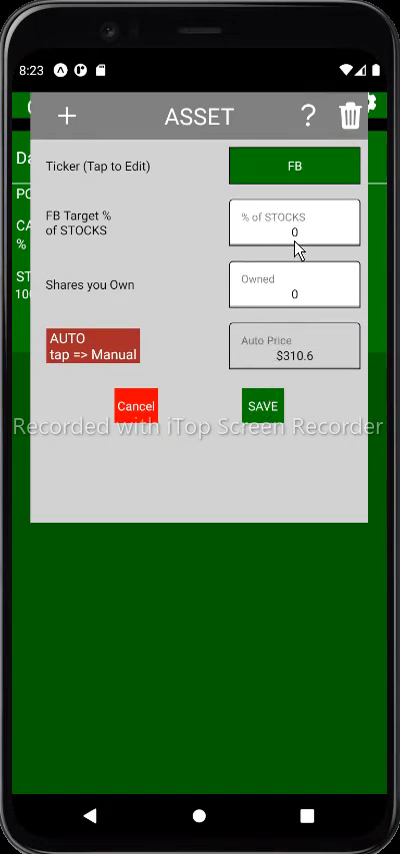
# Set FB's target share of stocks to 50% and save it.
pyautogui.click(294, 220)
pyautogui.write('5')
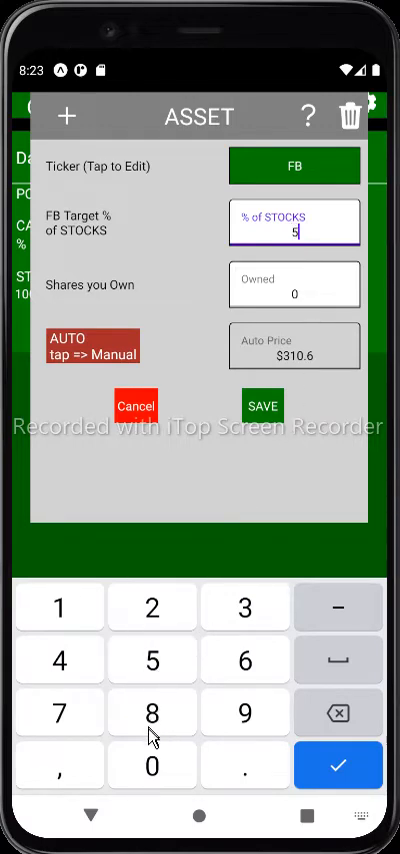
pyautogui.click(338, 764)
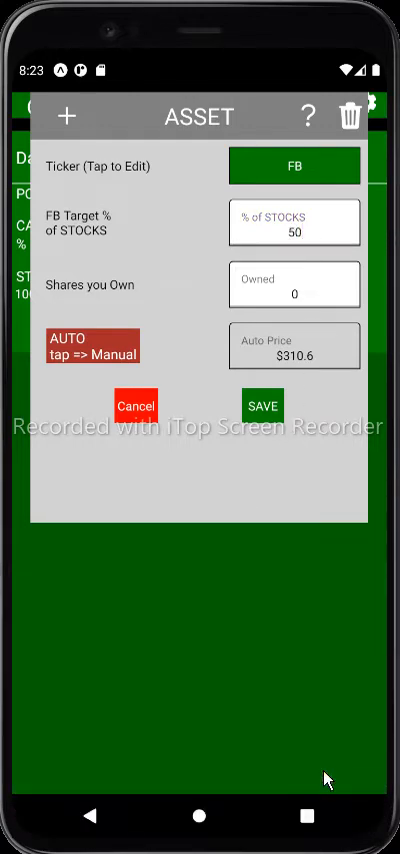
pyautogui.click(260, 404)
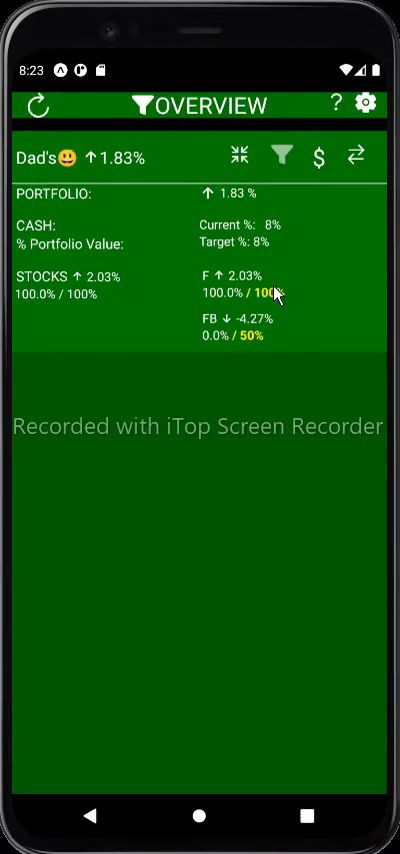
# Set F's target share of stocks to 50%.
pyautogui.click(240, 282)
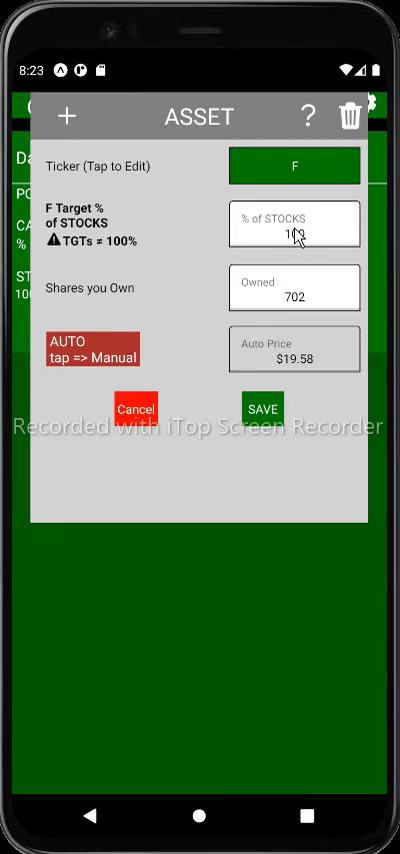
pyautogui.click(294, 224)
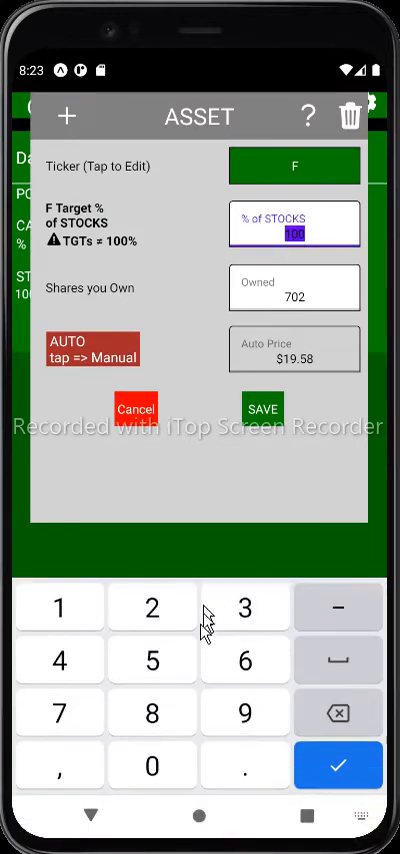
pyautogui.click(338, 764)
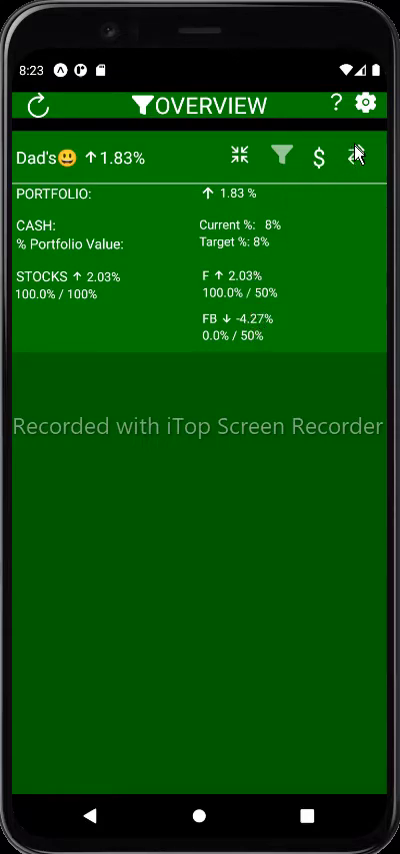
# Execute the rebalancing trades: sell 351 F shares and buy 22 FB shares.
pyautogui.click(356, 156)
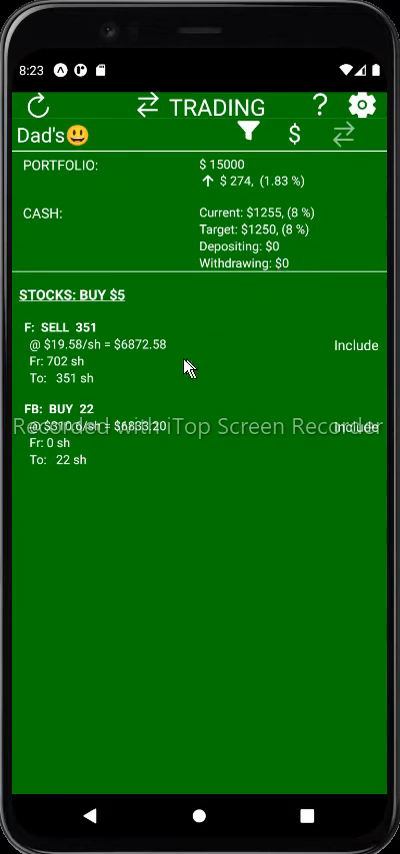
pyautogui.moveTo(156, 450)
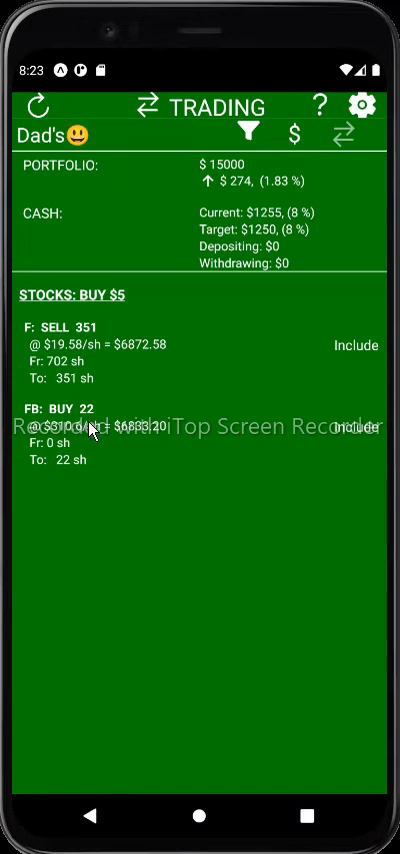
pyautogui.click(90, 344)
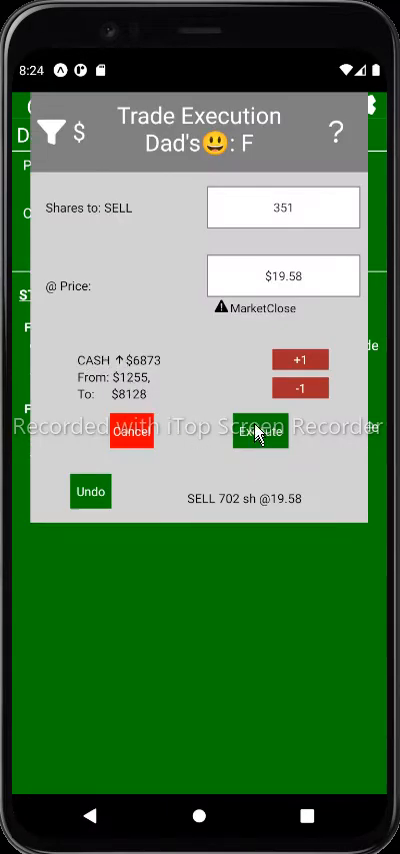
pyautogui.click(260, 436)
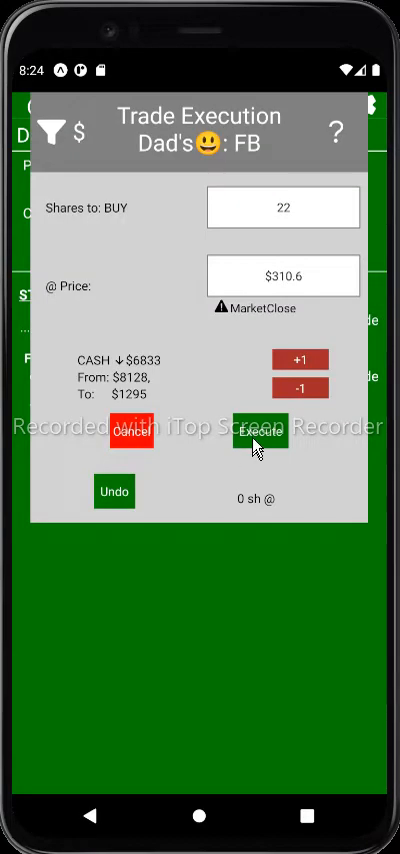
pyautogui.click(262, 434)
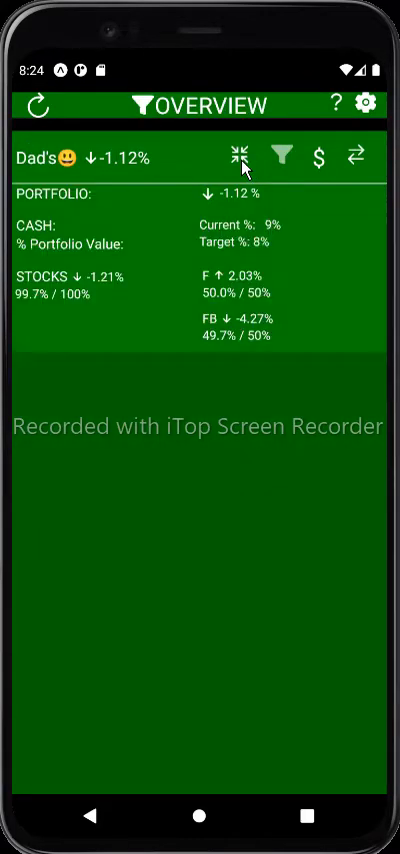
pyautogui.moveTo(250, 250)
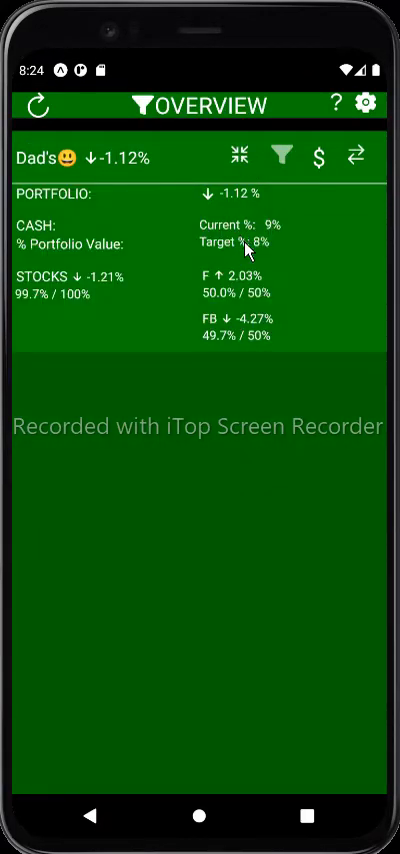
pyautogui.moveTo(246, 364)
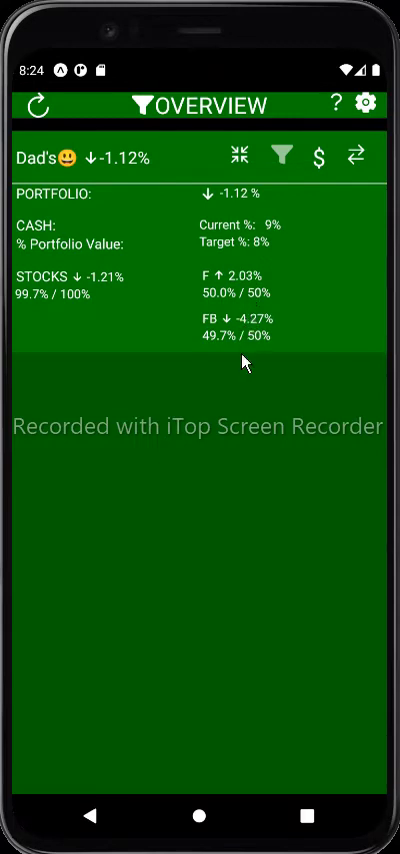
pyautogui.moveTo(252, 256)
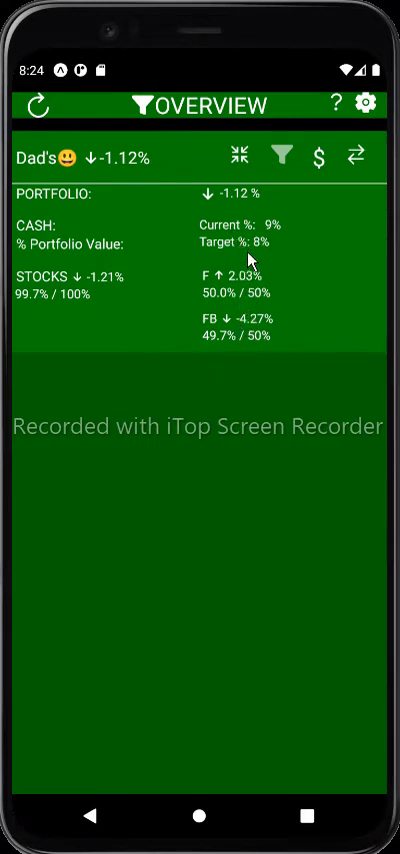
pyautogui.moveTo(270, 336)
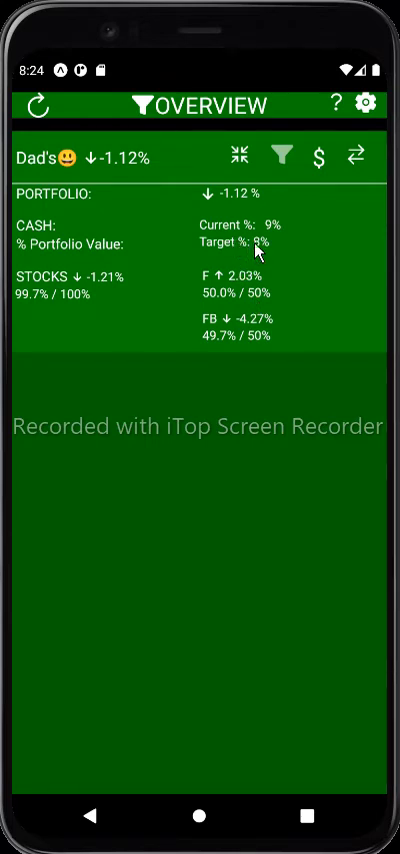
pyautogui.moveTo(320, 190)
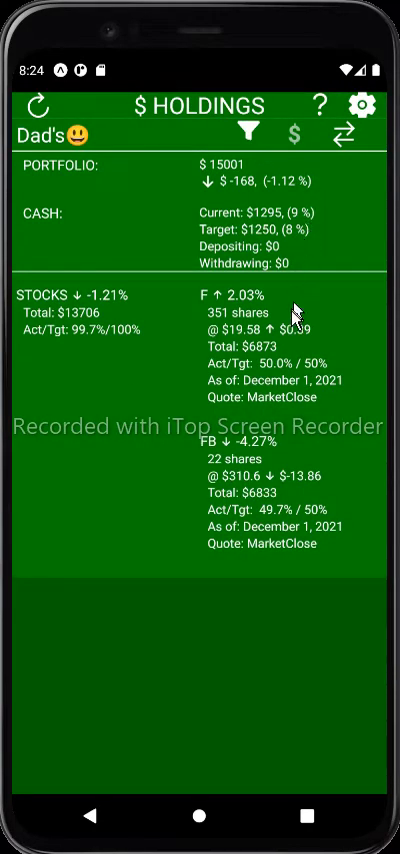
pyautogui.moveTo(254, 466)
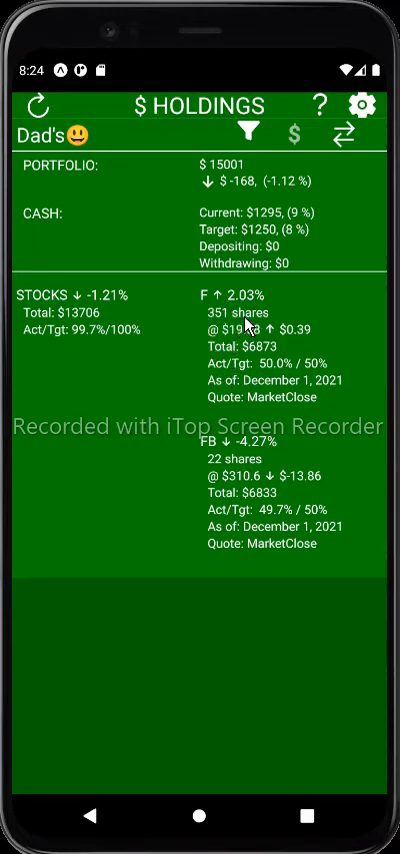
pyautogui.moveTo(252, 182)
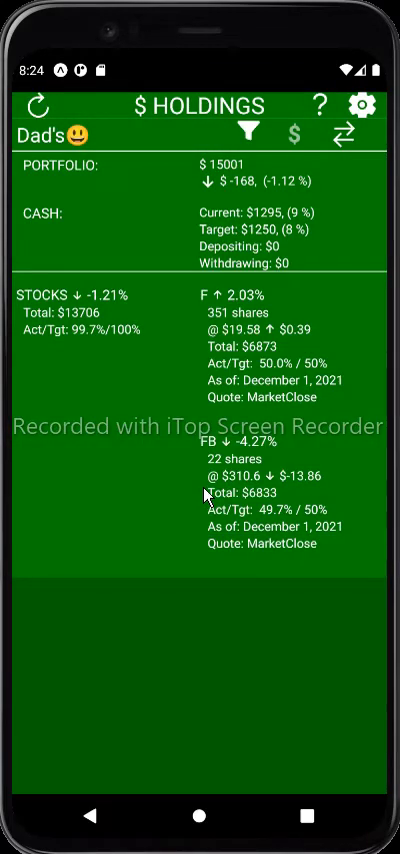
pyautogui.moveTo(200, 490)
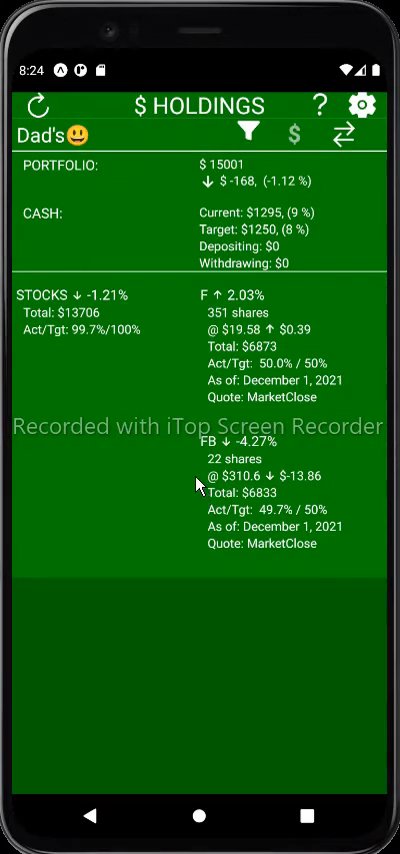
# Return from Dad's holdings to the portfolio overview.
pyautogui.click(250, 132)
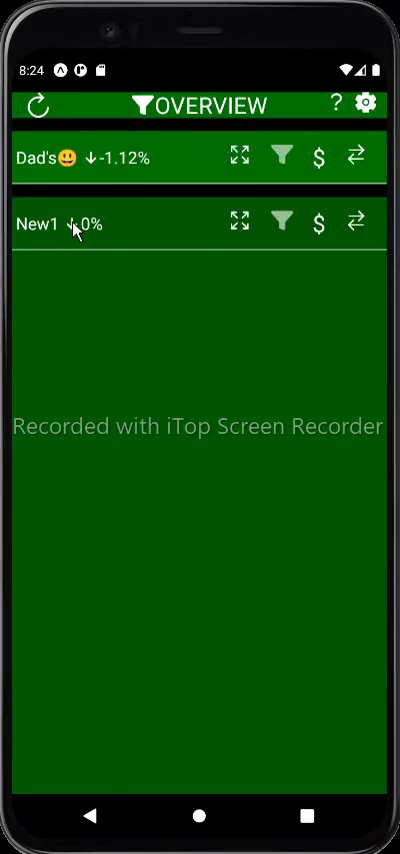
# Retitle the New1 portfolio as Moms with the smiling-hearts emoji and save.
pyautogui.click(44, 224)
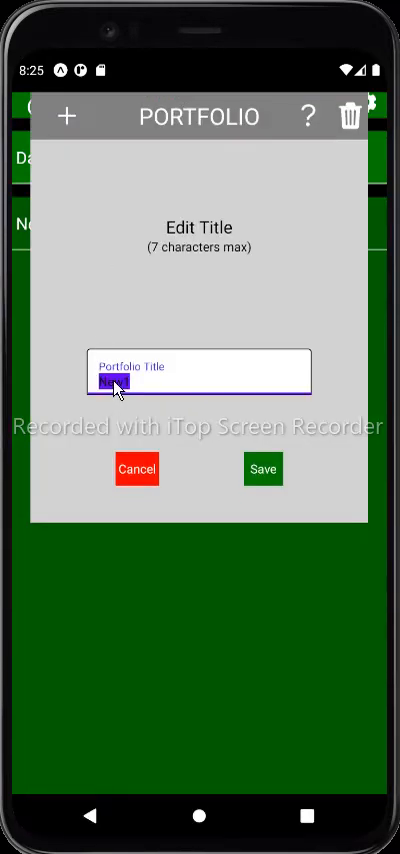
pyautogui.write('M')
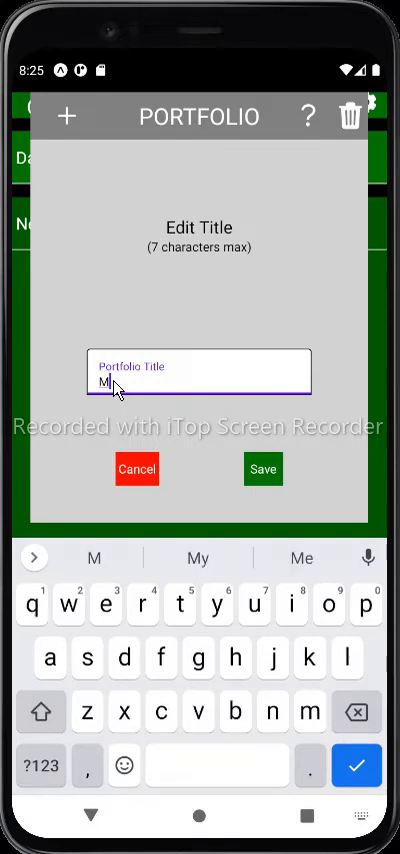
pyautogui.write('om')
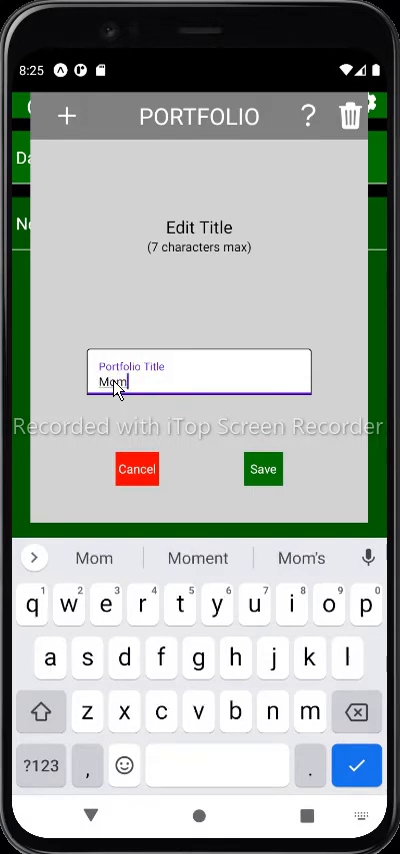
pyautogui.write('s')
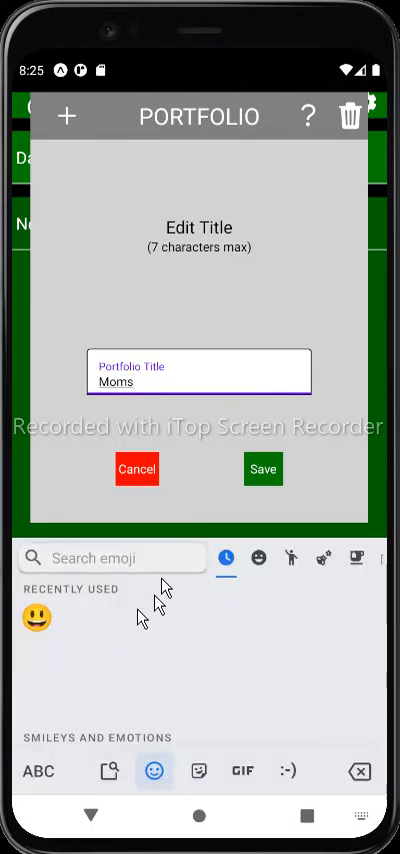
pyautogui.click(256, 558)
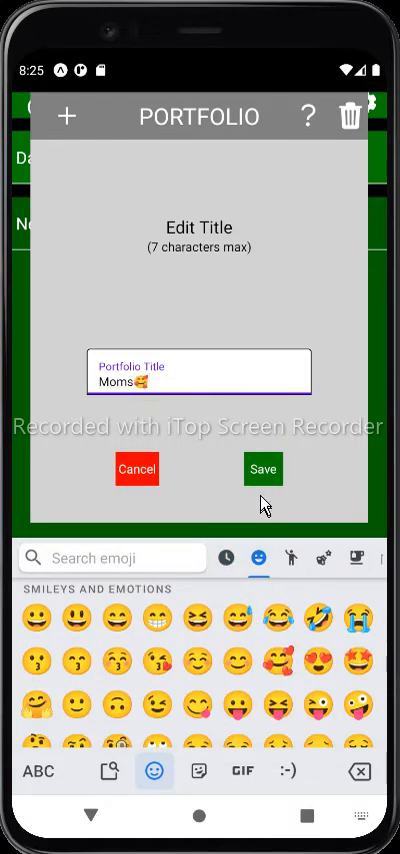
pyautogui.click(264, 470)
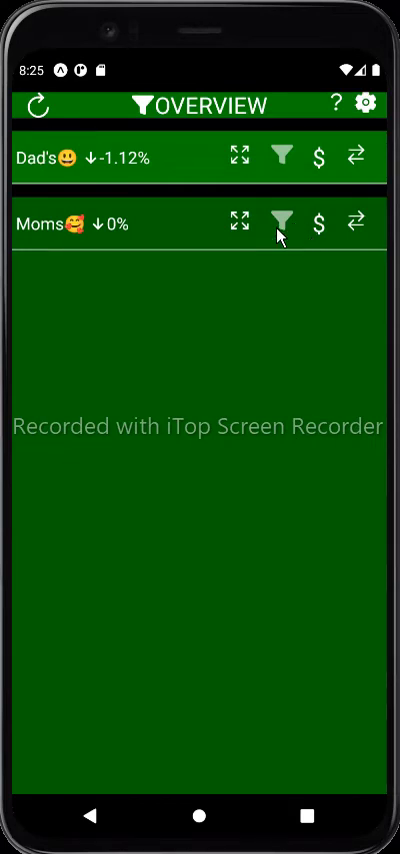
# Show the Moms portfolio's holdings and begin editing its cash amounts.
pyautogui.click(240, 224)
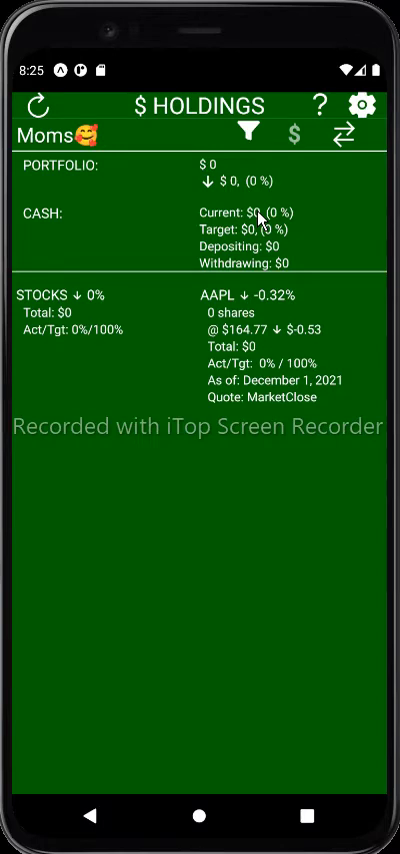
pyautogui.click(44, 212)
pyautogui.write('8')
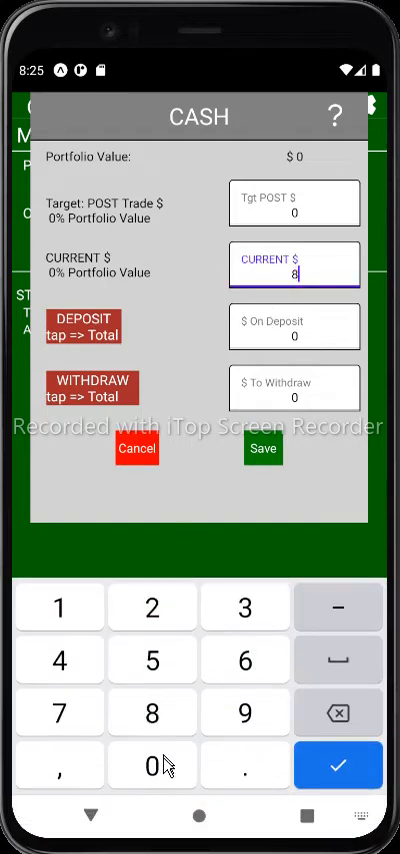
# Enter 8000 as Moms🥰's current cash and save it.
pyautogui.write('000')
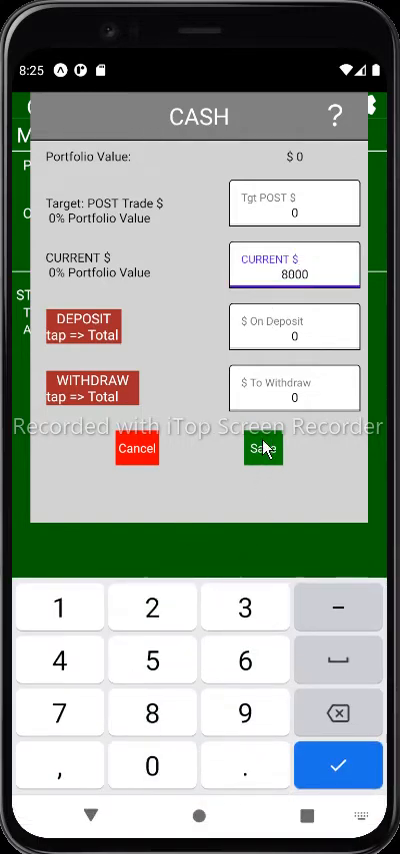
pyautogui.click(262, 448)
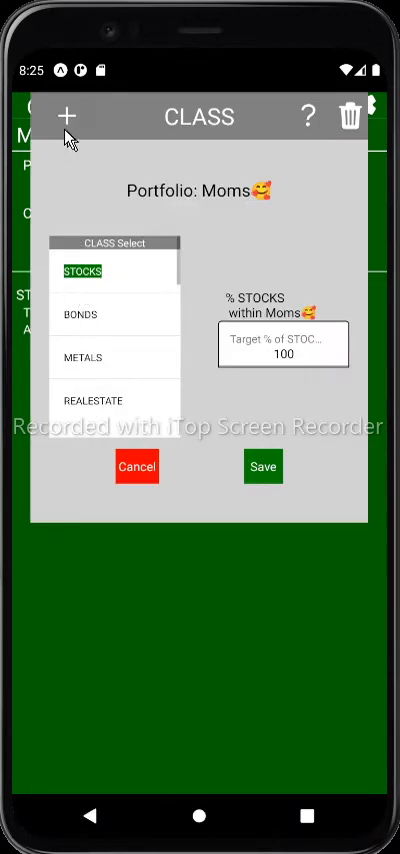
# Add a BONDS class below STOCKS in Moms🥰 and give it a 30% target.
pyautogui.click(264, 466)
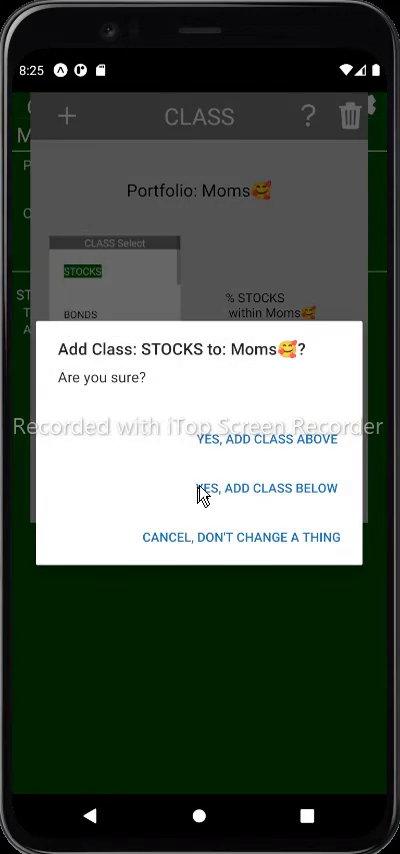
pyautogui.click(260, 488)
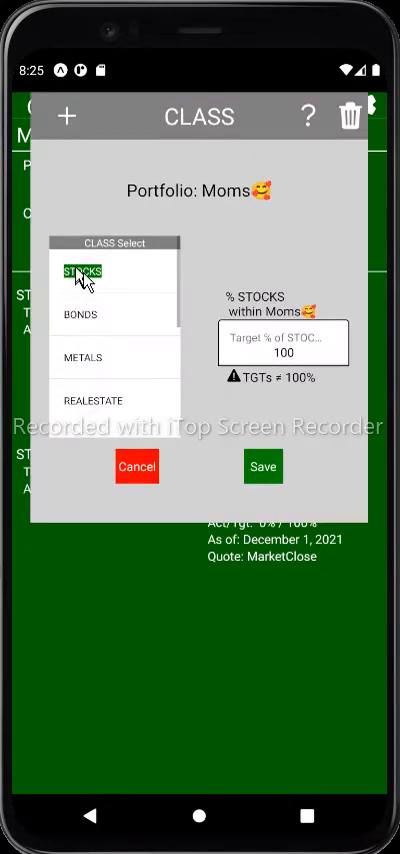
pyautogui.click(78, 312)
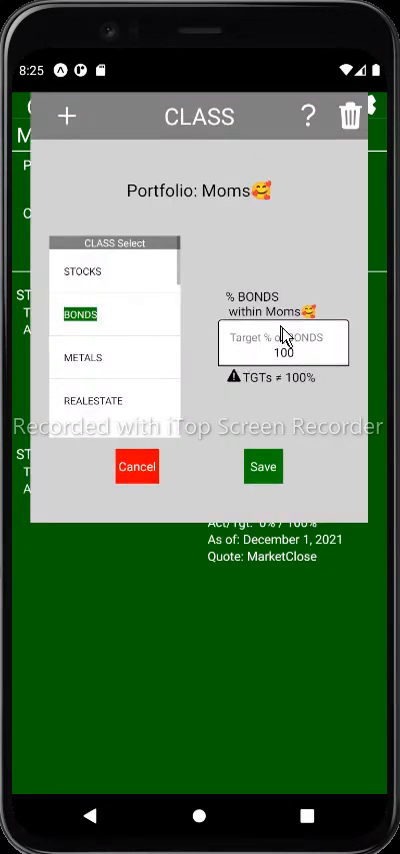
pyautogui.click(284, 352)
pyautogui.write('3')
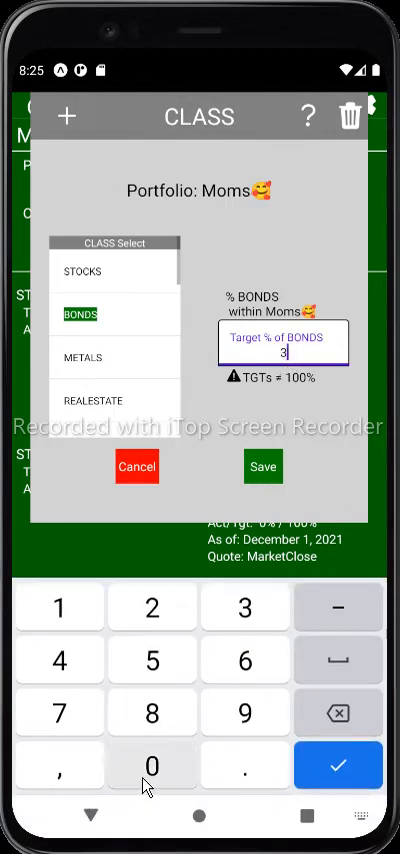
pyautogui.click(264, 466)
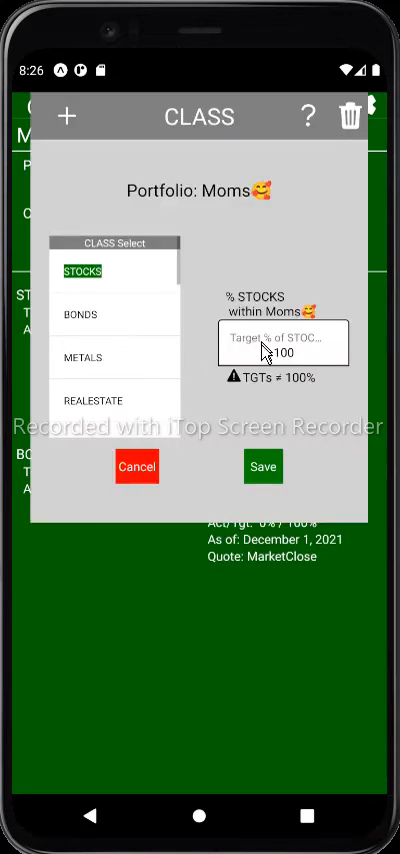
# Lower the STOCKS target to 70%.
pyautogui.click(284, 348)
pyautogui.write('70')
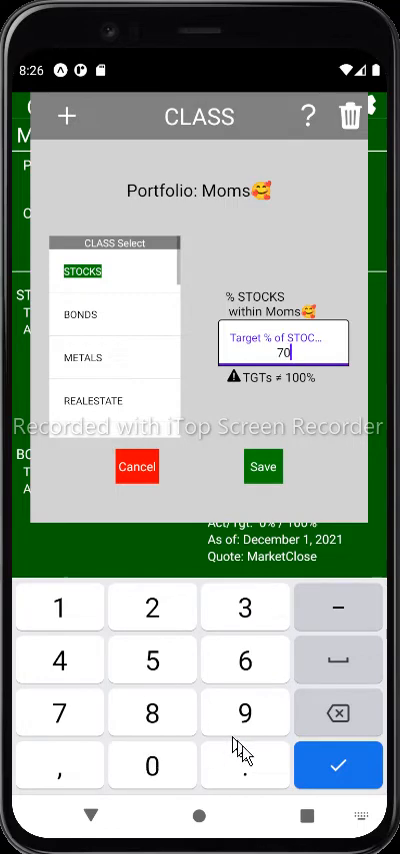
pyautogui.click(338, 764)
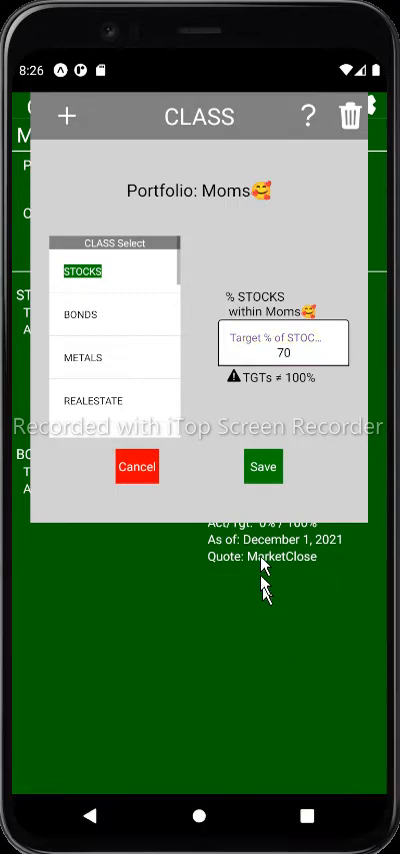
# Save the class targets and set AGG as the BONDS asset, returning to the overview.
pyautogui.click(264, 466)
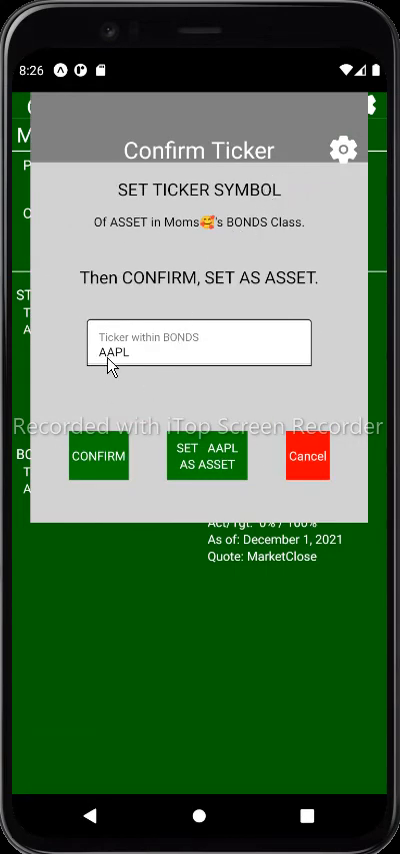
pyautogui.click(200, 342)
pyautogui.write('AGG')
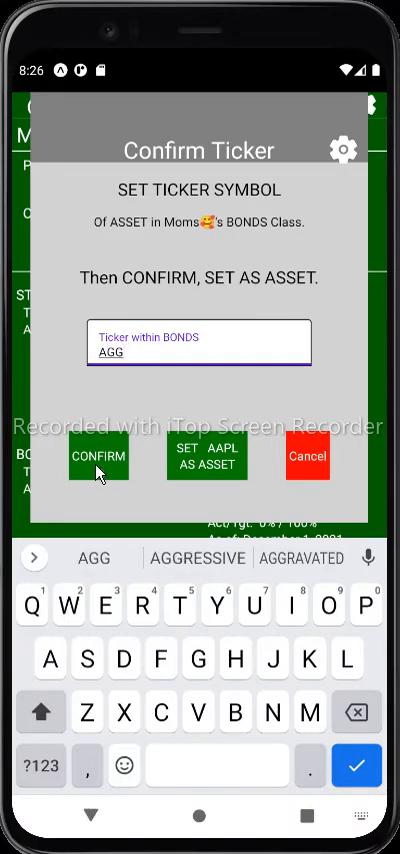
pyautogui.click(100, 456)
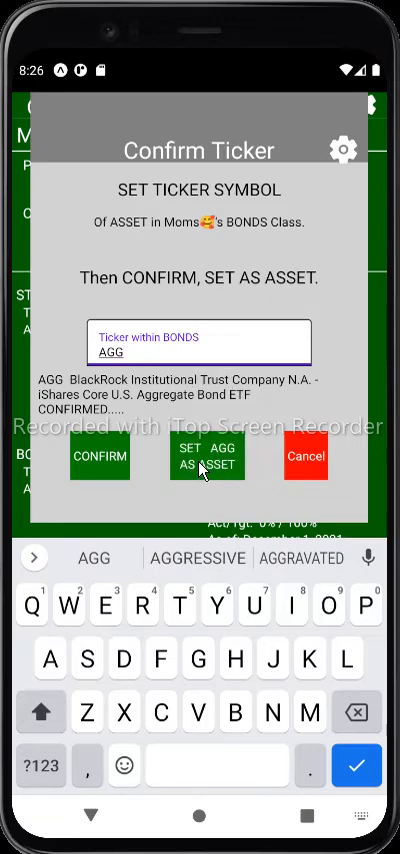
pyautogui.click(206, 458)
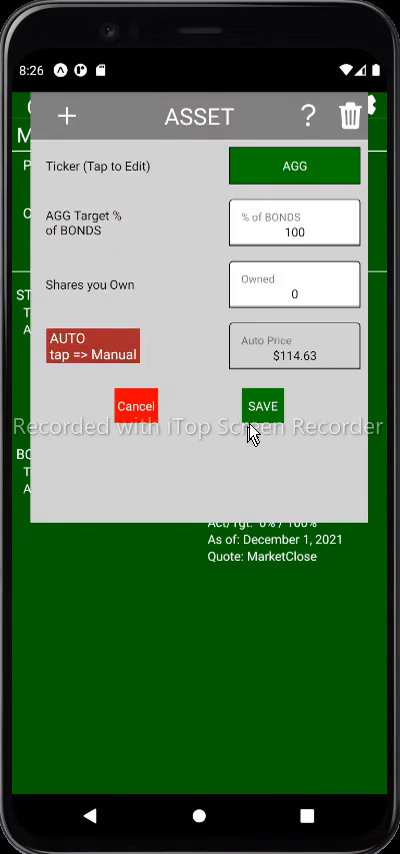
pyautogui.click(260, 404)
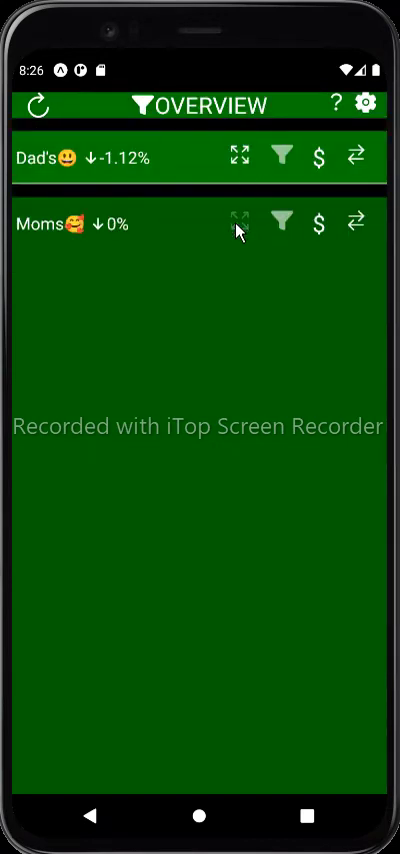
# Execute the suggested buy of 34 AAPL shares at $164.77 in Moms🥰's portfolio.
pyautogui.click(236, 224)
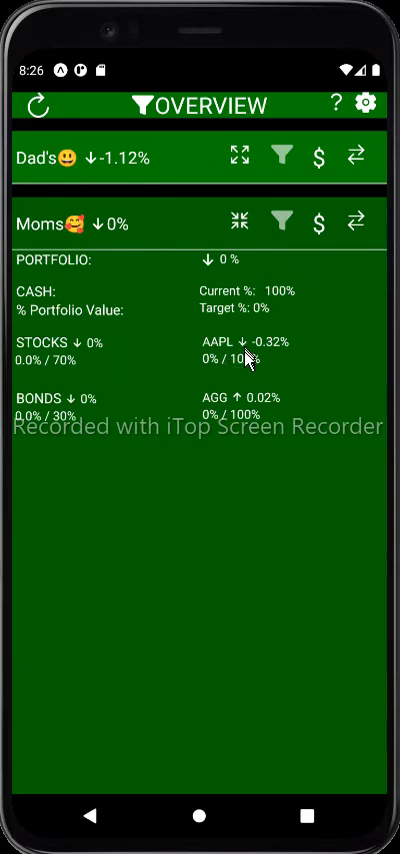
pyautogui.moveTo(230, 412)
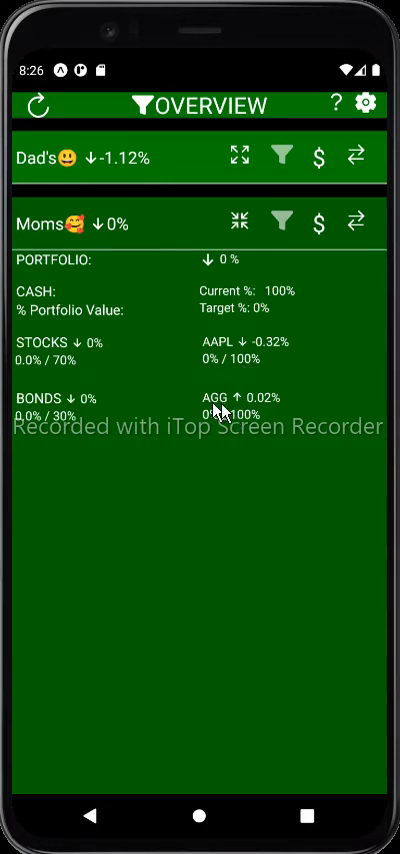
pyautogui.moveTo(284, 310)
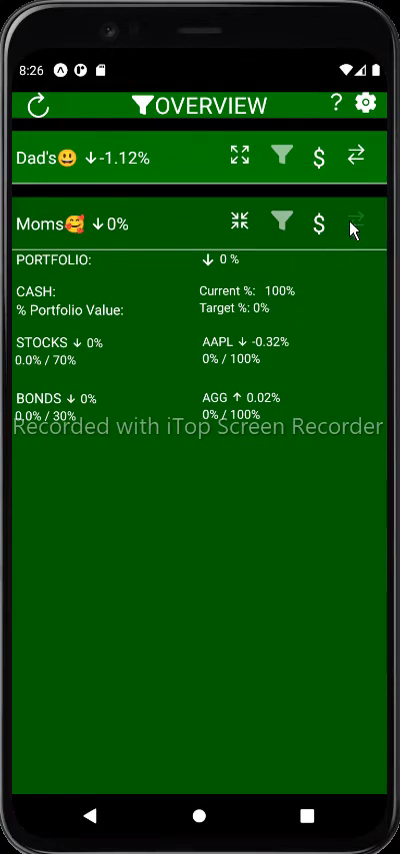
pyautogui.click(352, 224)
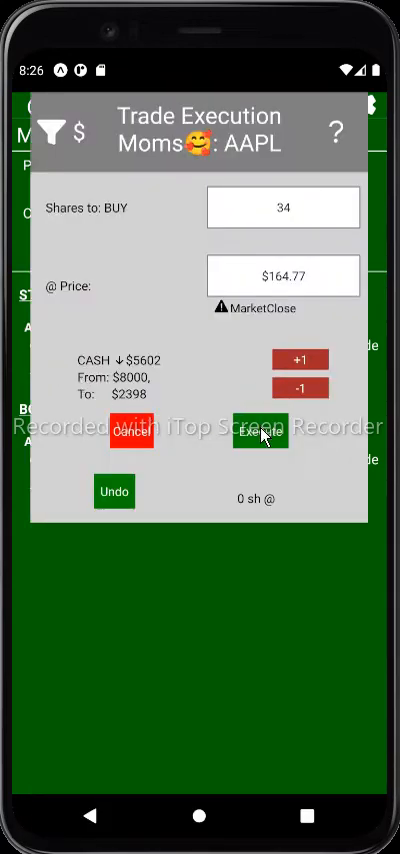
pyautogui.click(262, 436)
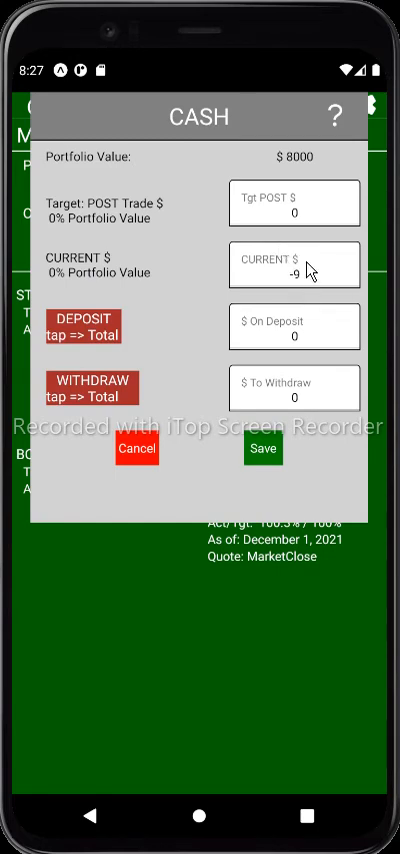
# Close the cash settings and review the AAPL holding without changing it.
pyautogui.click(260, 448)
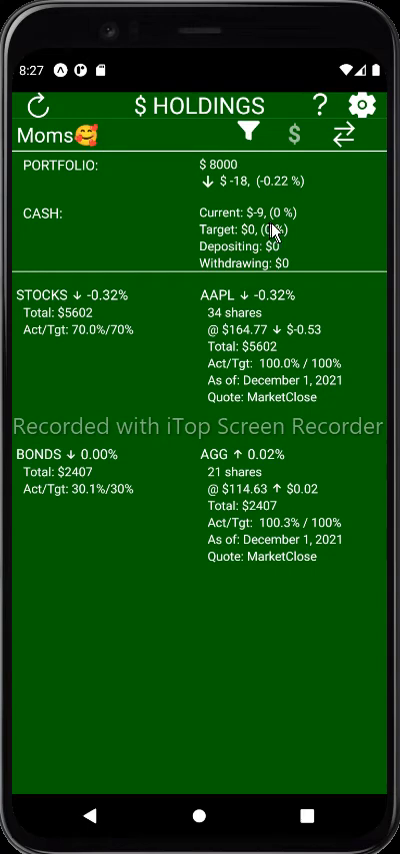
pyautogui.click(240, 296)
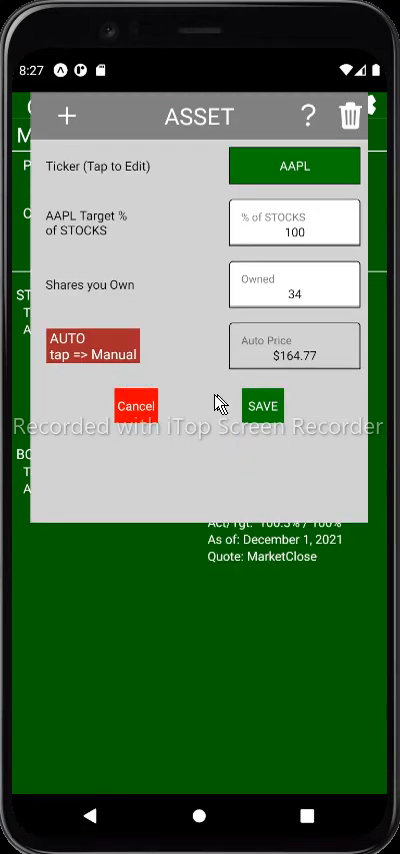
pyautogui.moveTo(200, 420)
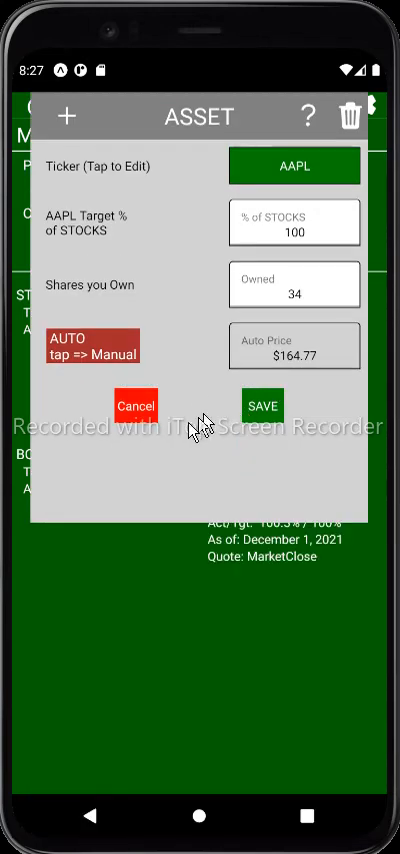
pyautogui.click(260, 404)
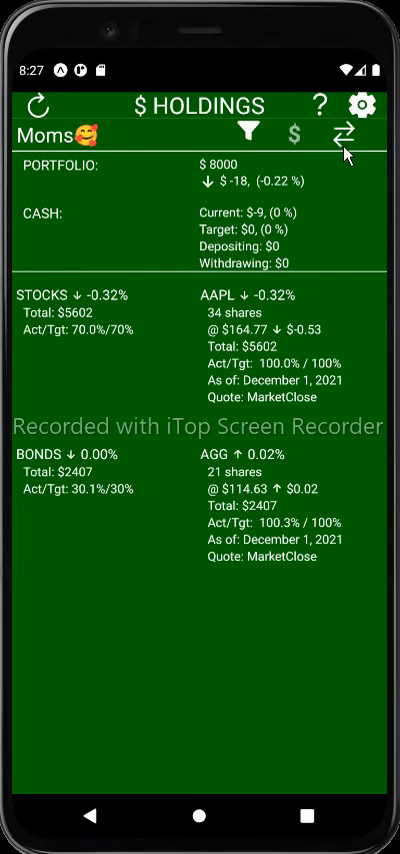
# Trim the suggested AGG buy by one share and execute a 20-share purchase at $114.63.
pyautogui.click(348, 136)
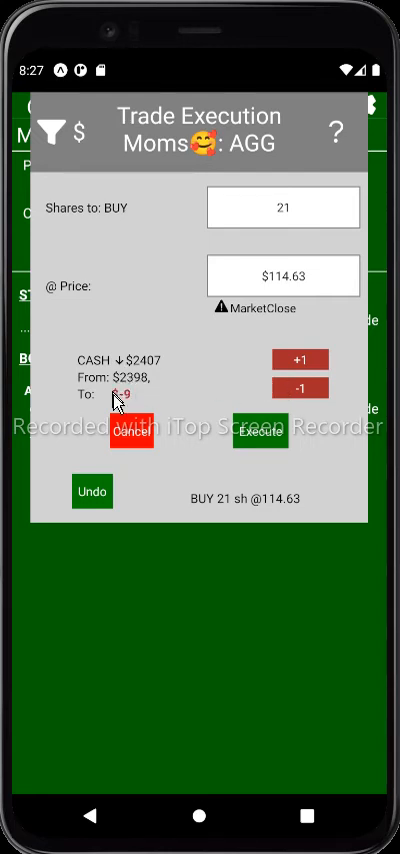
pyautogui.click(306, 390)
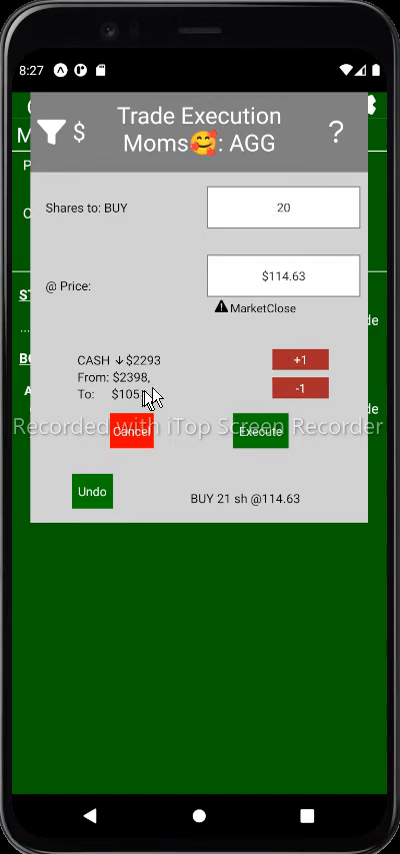
pyautogui.click(260, 432)
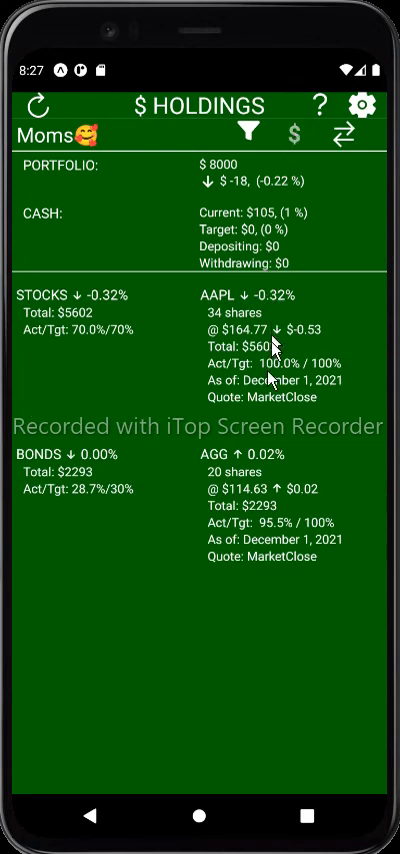
pyautogui.moveTo(156, 510)
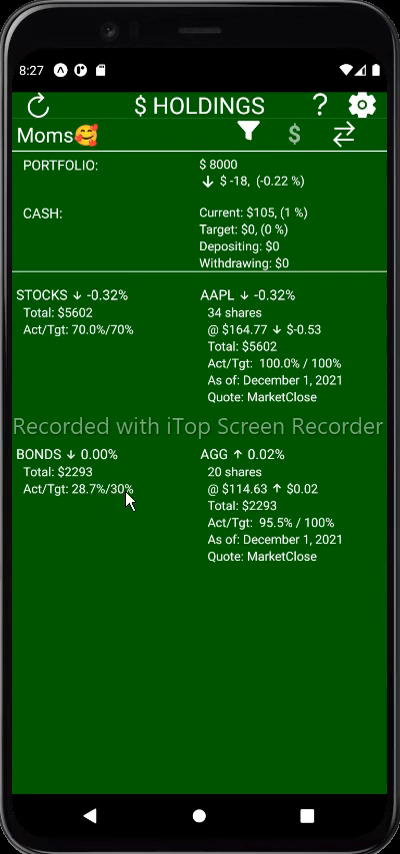
pyautogui.moveTo(120, 504)
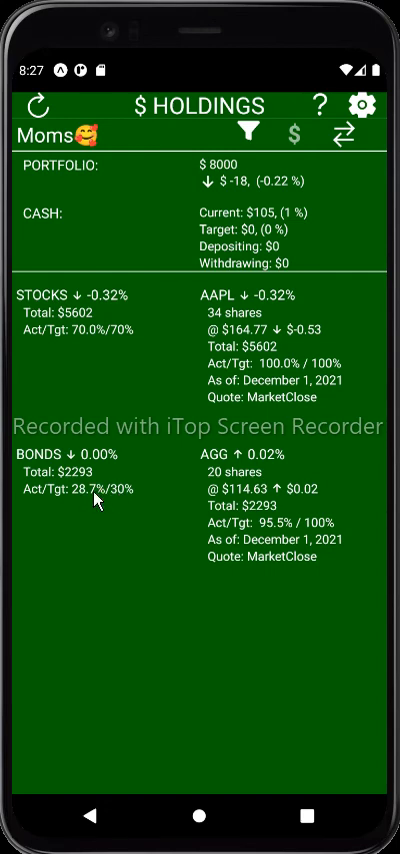
pyautogui.moveTo(90, 340)
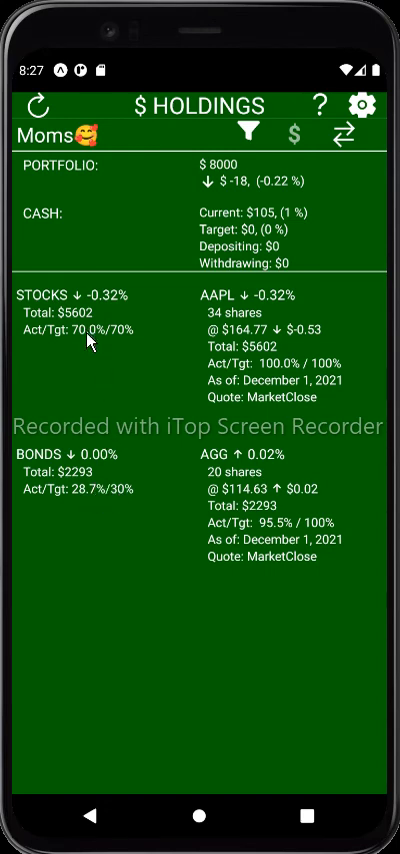
pyautogui.moveTo(124, 336)
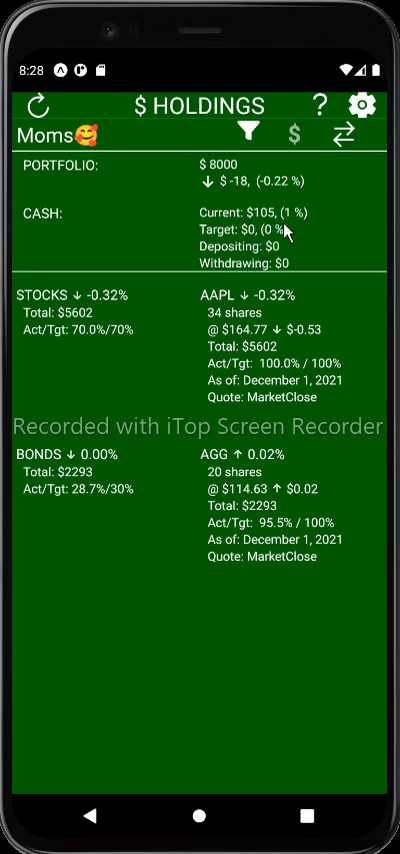
pyautogui.moveTo(264, 214)
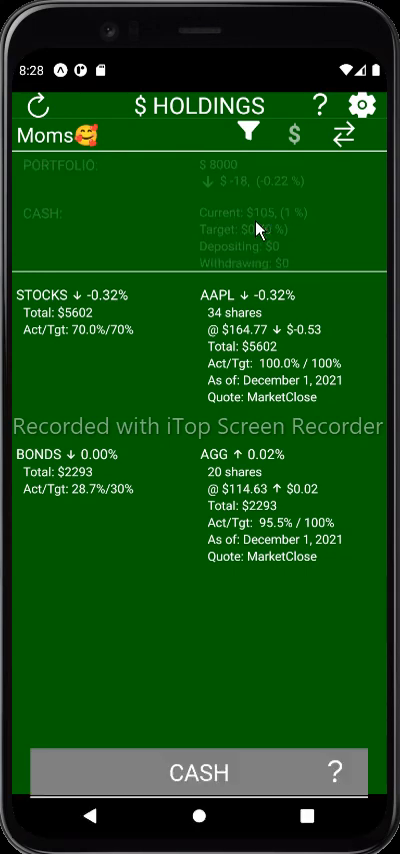
# Set Moms🥰's post-trade cash target to $200 and save it.
pyautogui.click(192, 772)
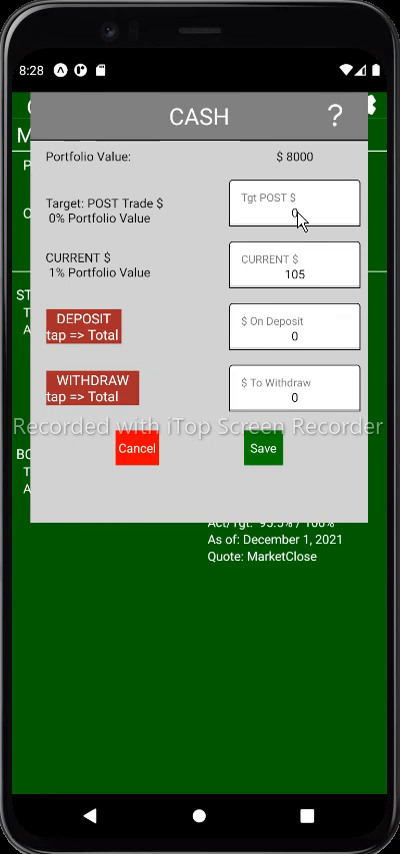
pyautogui.click(294, 204)
pyautogui.write('200')
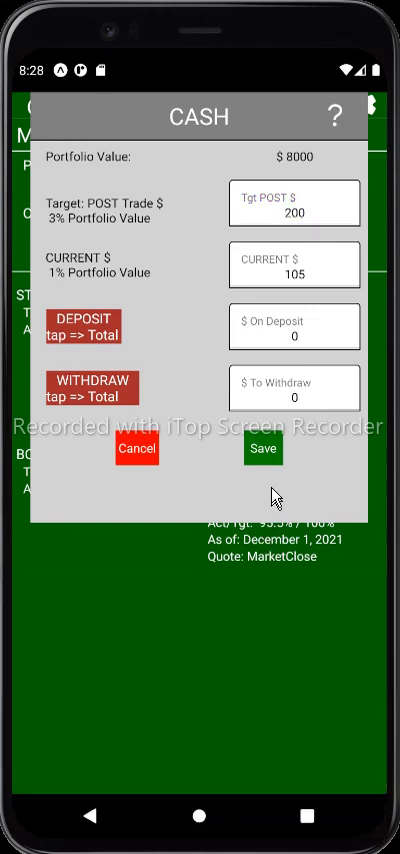
pyautogui.click(260, 448)
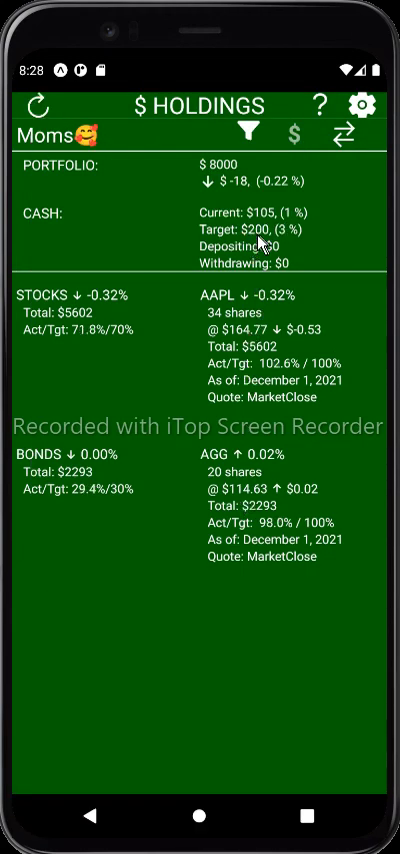
pyautogui.moveTo(264, 304)
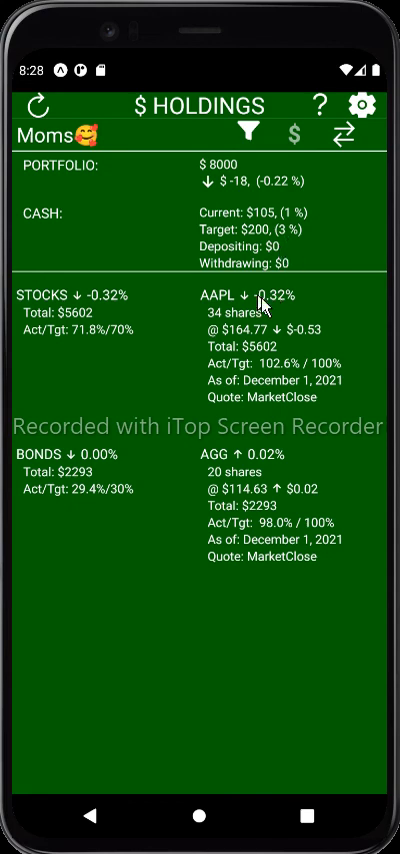
pyautogui.moveTo(304, 716)
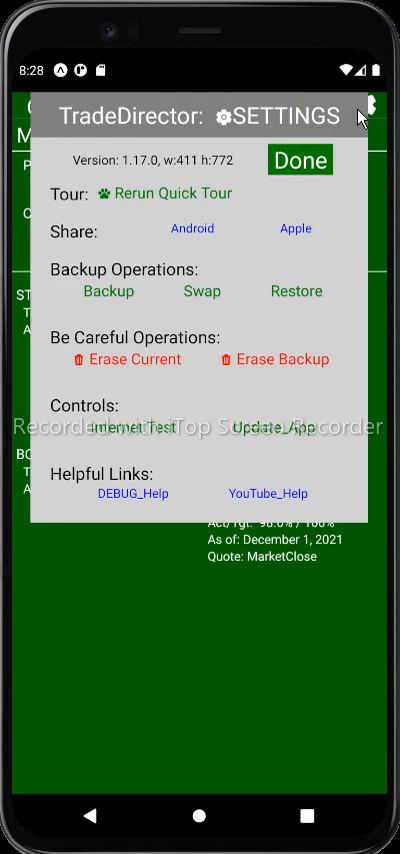
pyautogui.moveTo(178, 516)
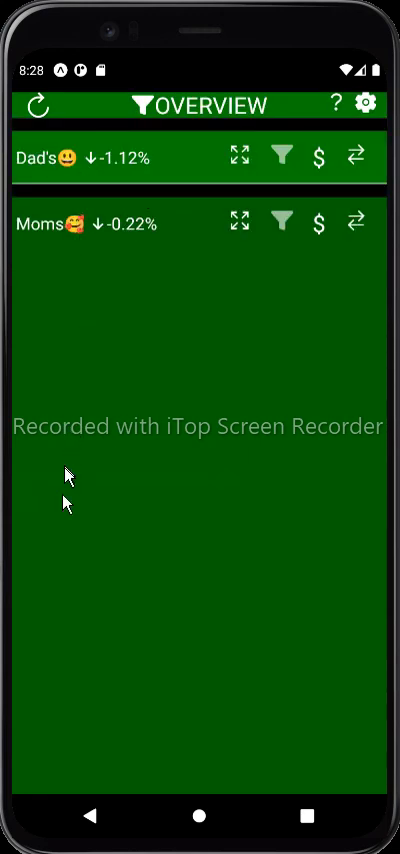
pyautogui.moveTo(130, 492)
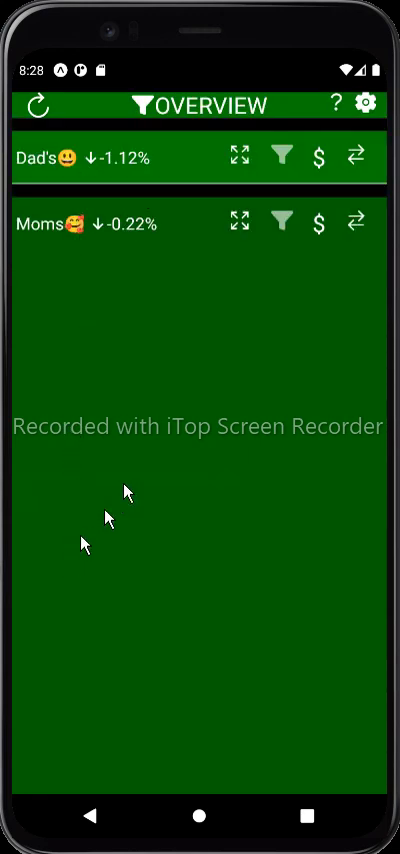
pyautogui.moveTo(304, 804)
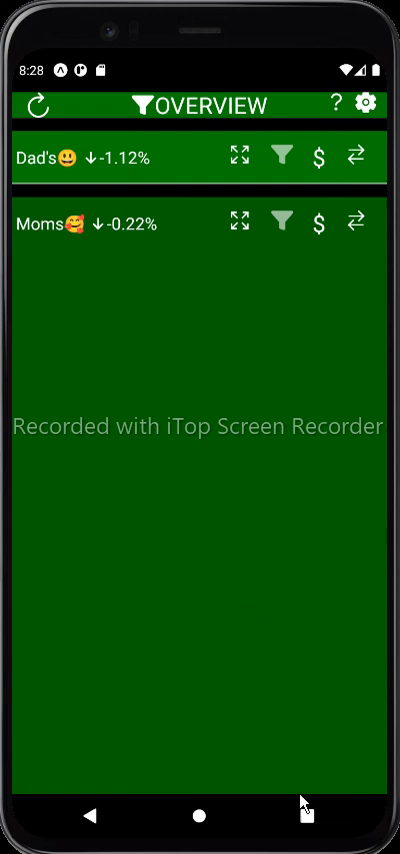